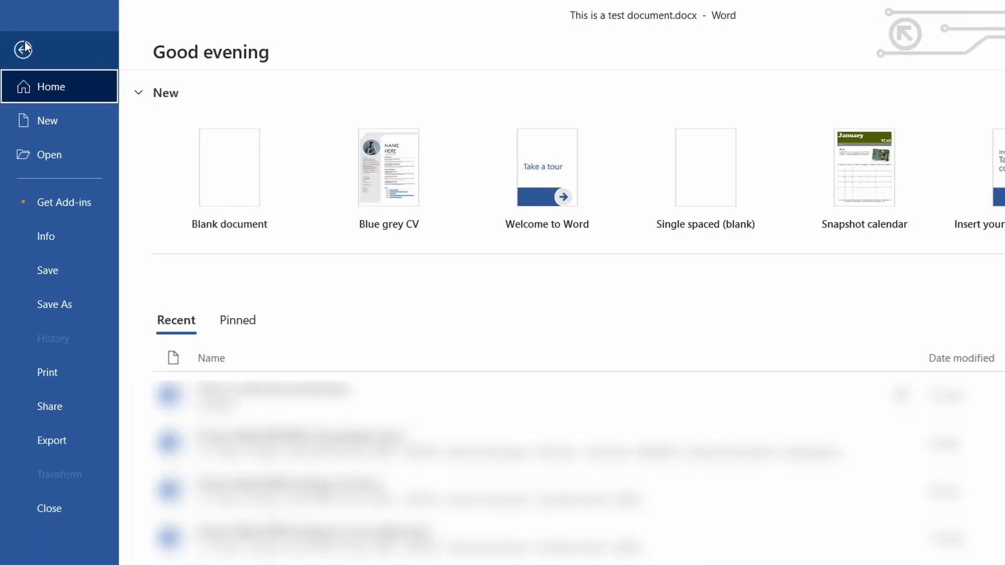
Set the Office theme to Black in Account settings and return to the test document
left_click(59, 502)
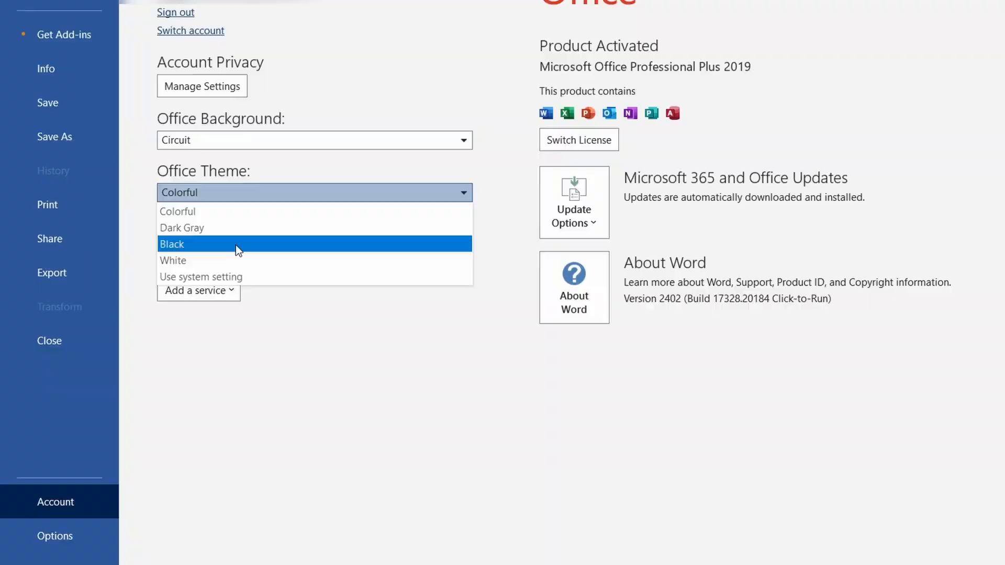
left_click(178, 244)
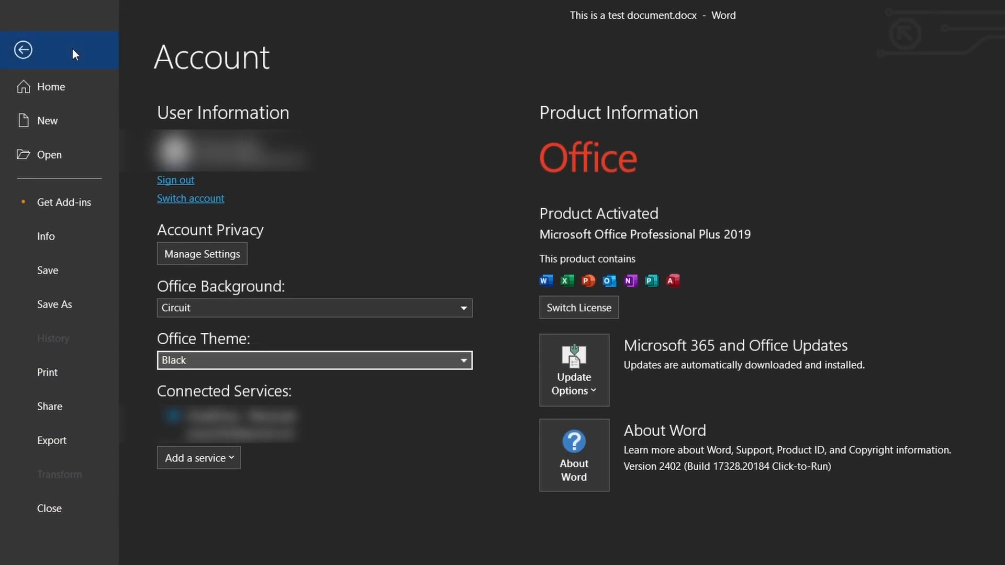
left_click(25, 48)
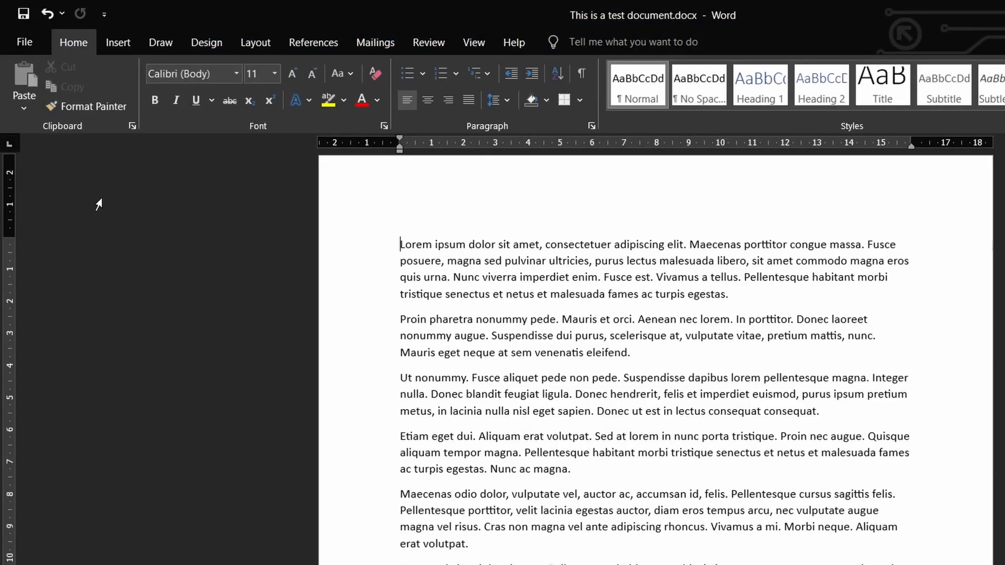
mouse_move(164, 128)
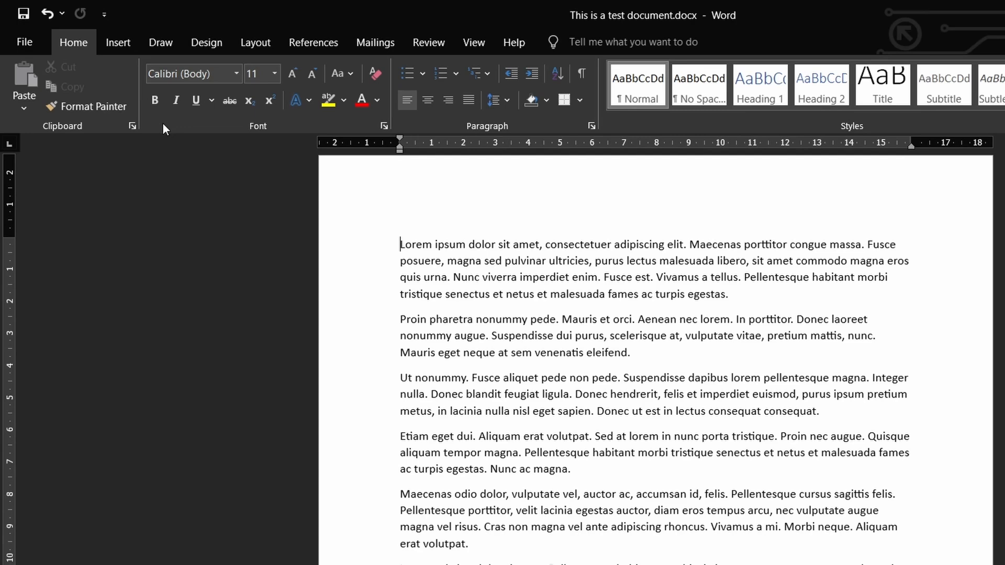
Show the View tab options and bring up the Microsoft Support article on focus mode
left_click(474, 42)
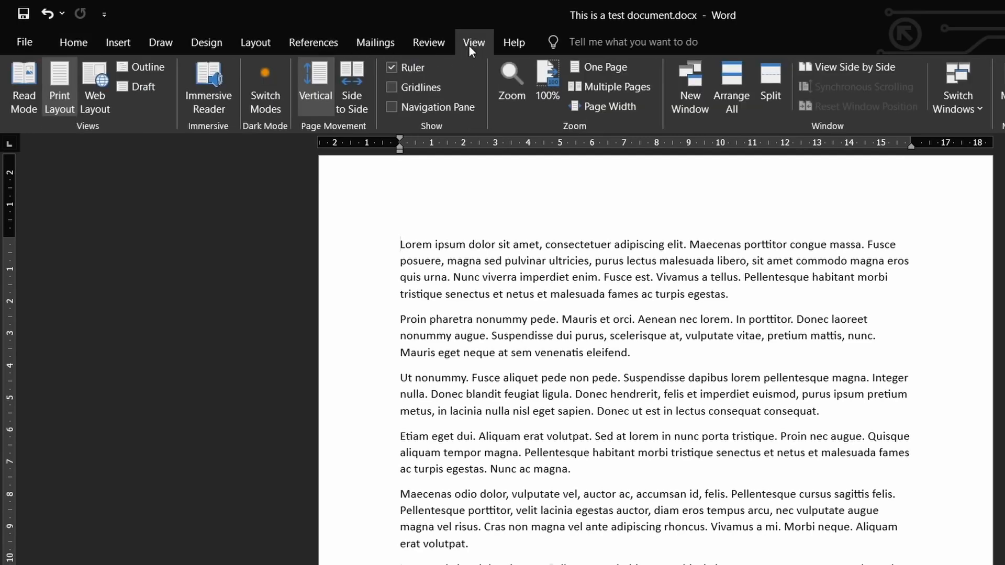
mouse_move(268, 91)
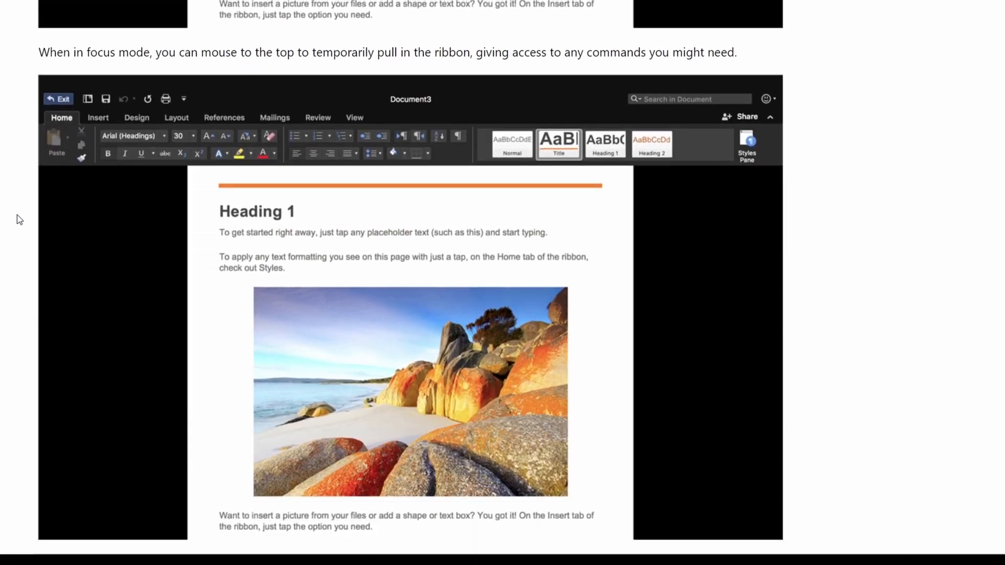
left_click_drag(38, 52, 324, 52)
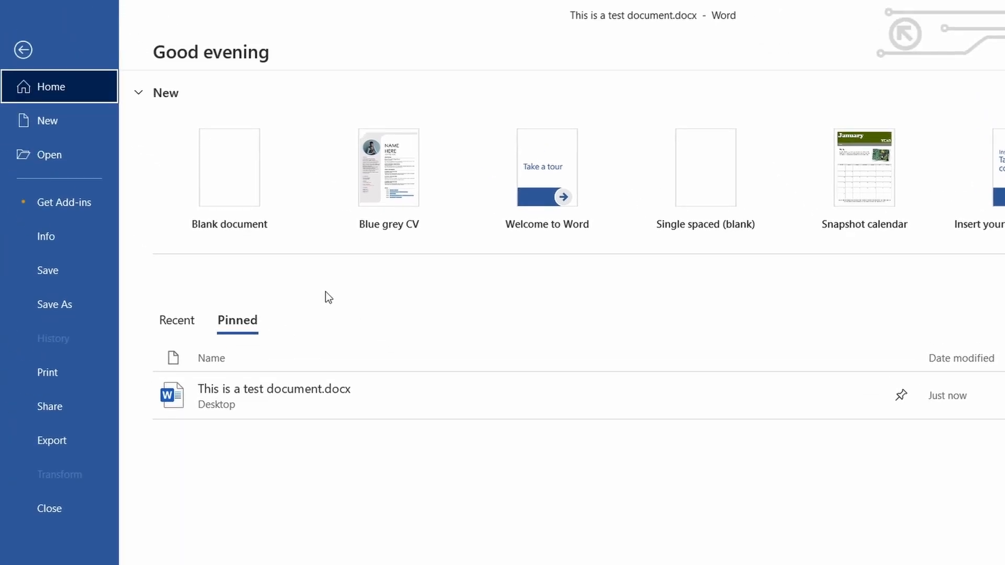
Open the Save As locations, where Desktop and Downloads are pinned
left_click(54, 304)
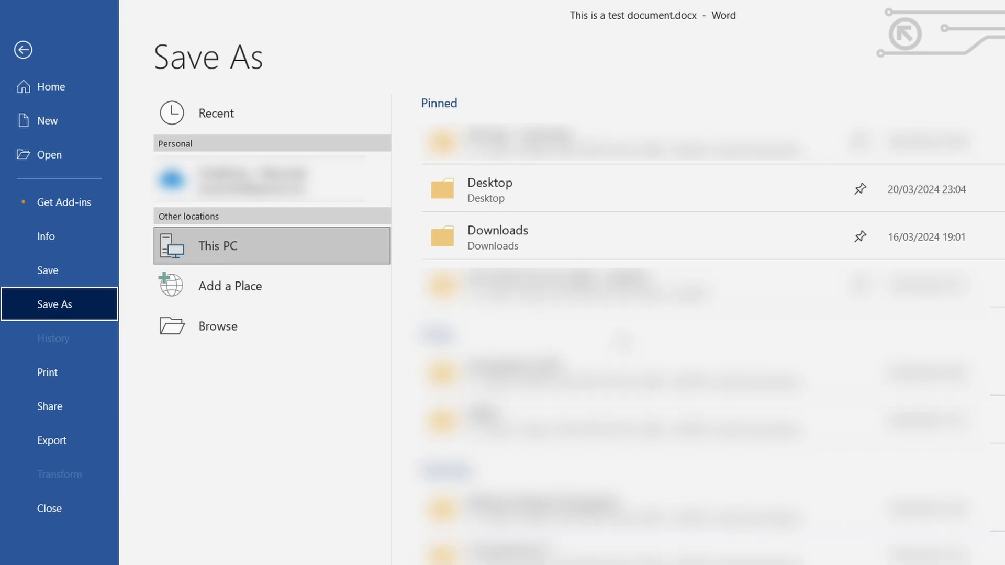
mouse_move(864, 196)
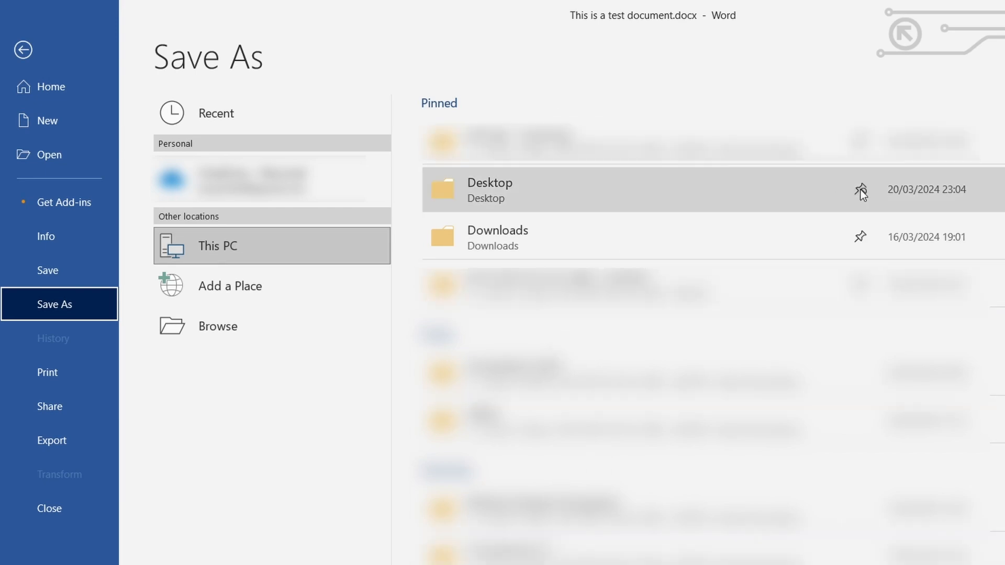
mouse_move(863, 238)
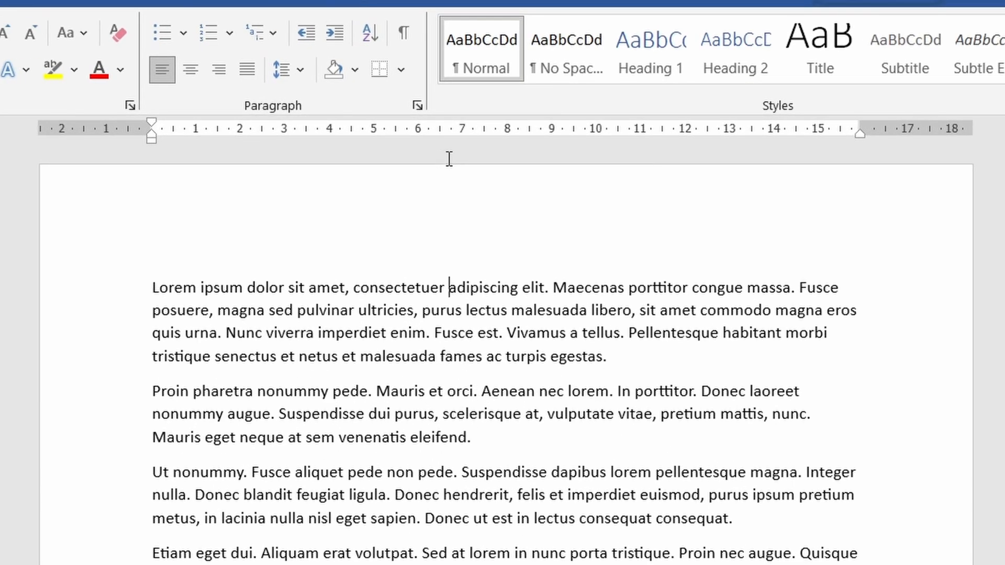
Scroll the document and drag the status-bar zoom slider to about 59 percent
scroll("down", 3)
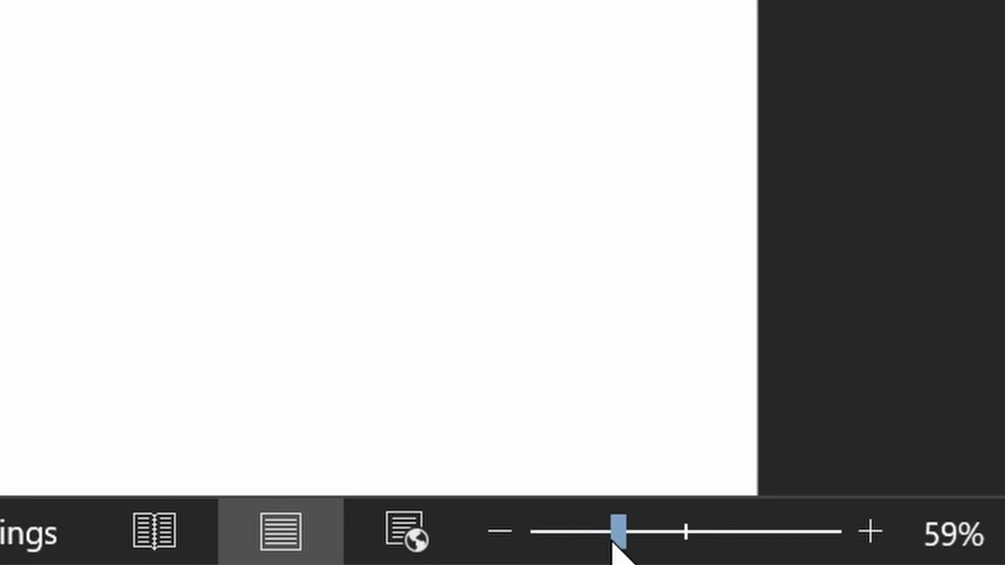
left_click_drag(616, 532, 840, 532)
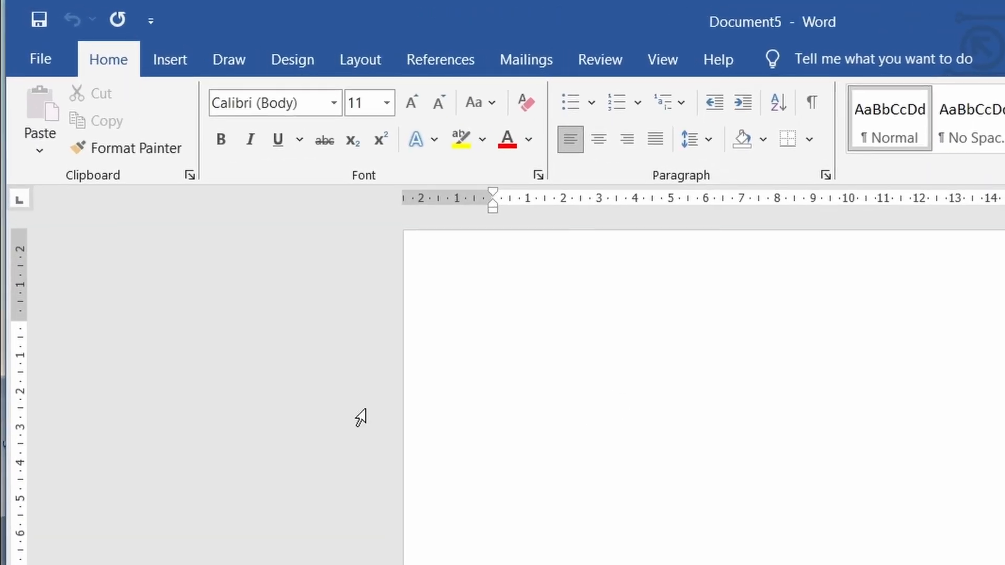
Open Testing CV.pdf, accept its conversion to an editable document, and type 'Hello!'
left_click(38, 59)
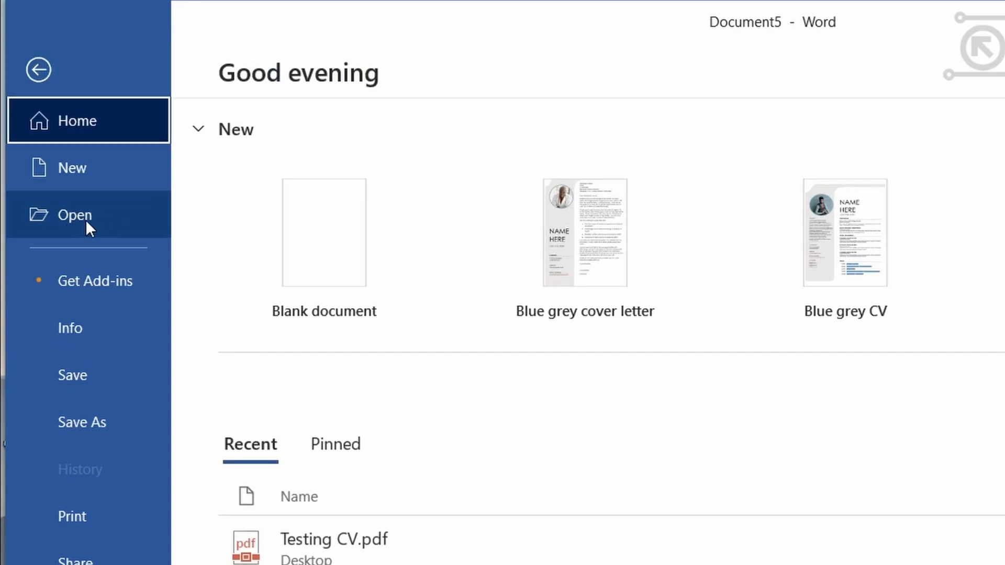
left_click(74, 215)
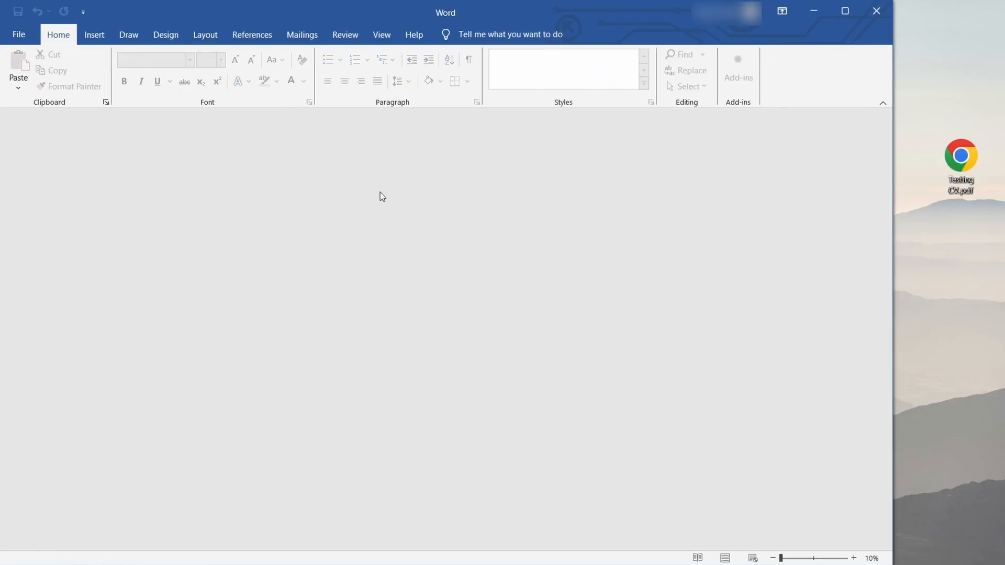
mouse_move(710, 295)
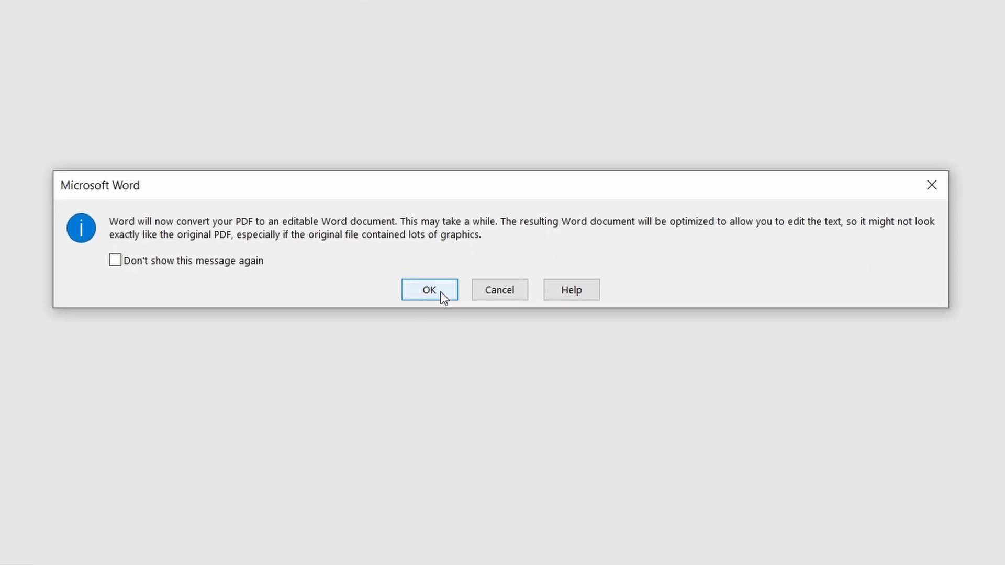
left_click(429, 289)
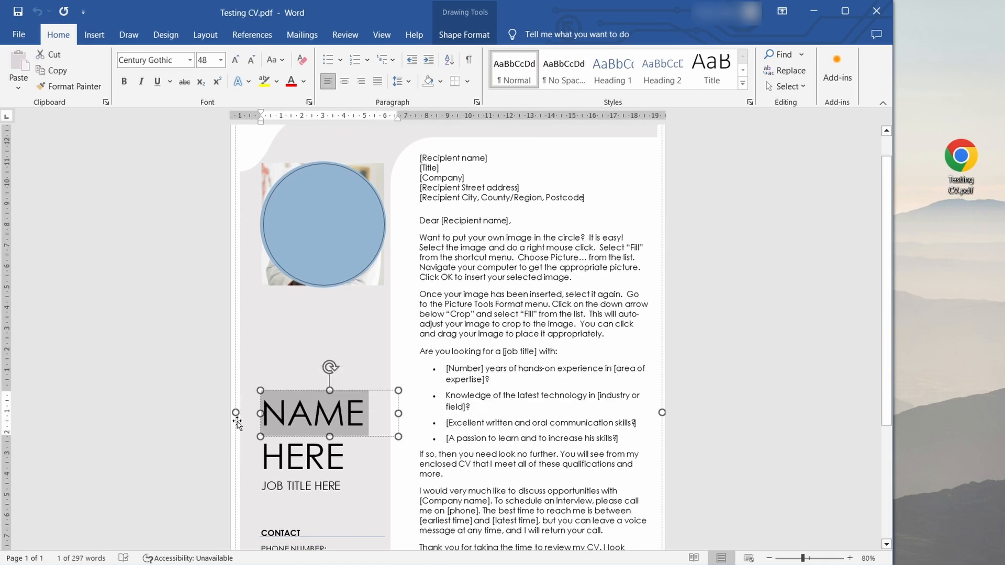
type("Hello!")
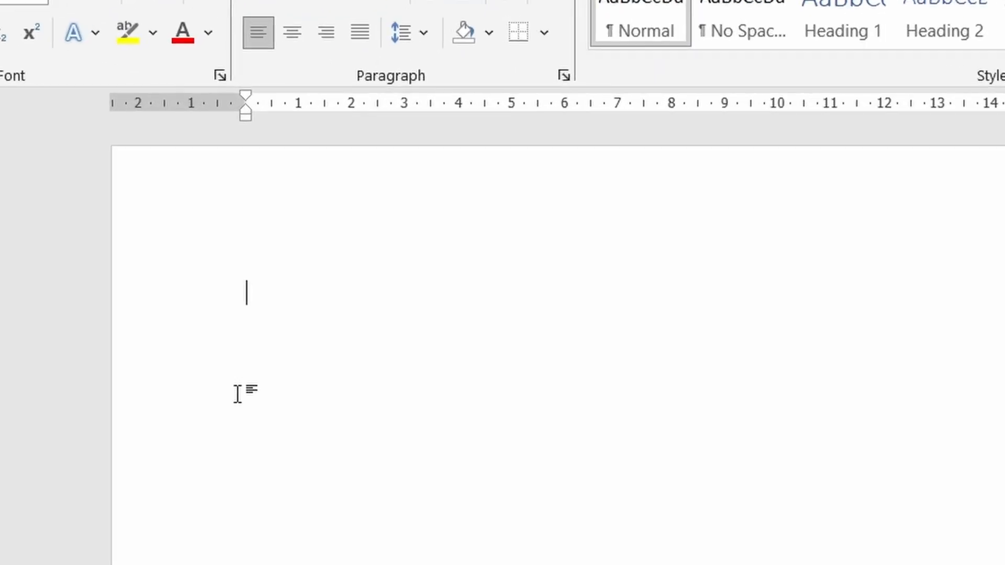
Generate sample paragraphs with =rand(15,5), then lorem ipsum filler with =lorem(15,5)
type("=rand")
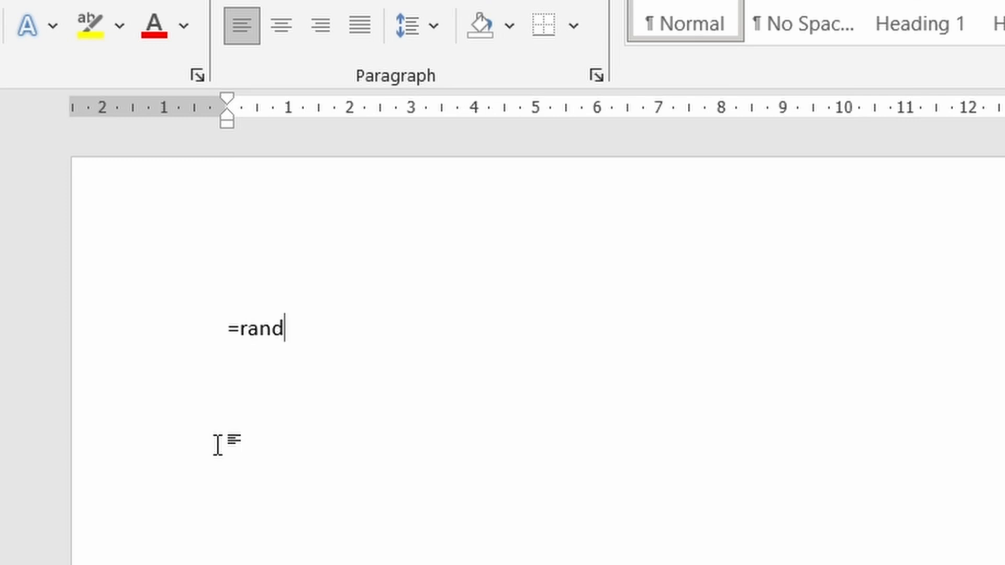
type("(15,")
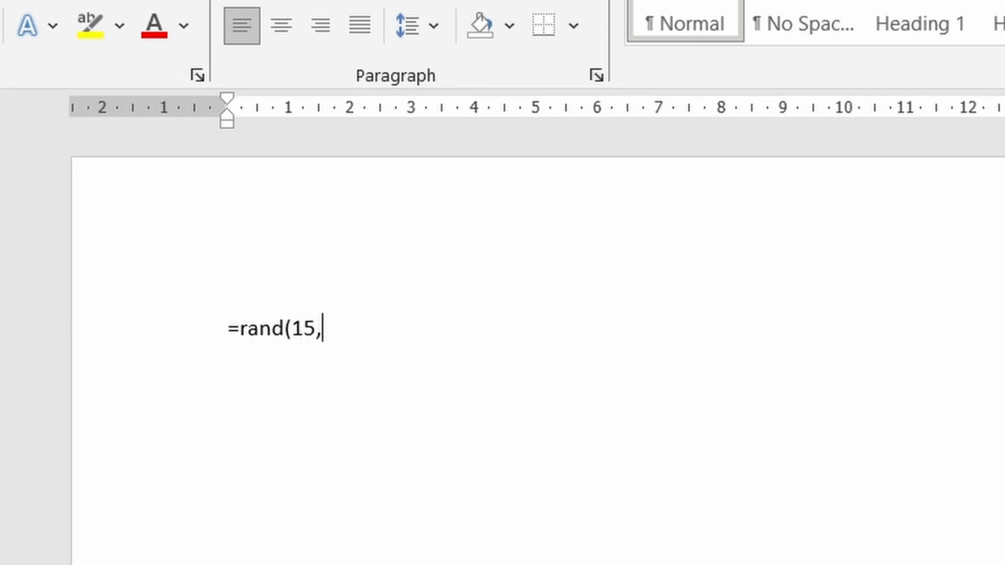
type("5)")
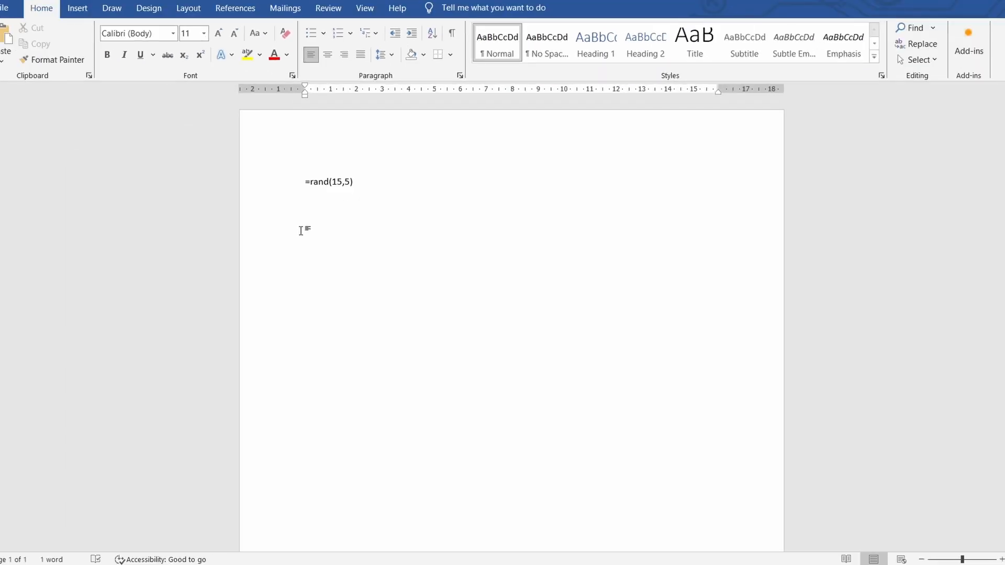
key("Enter")
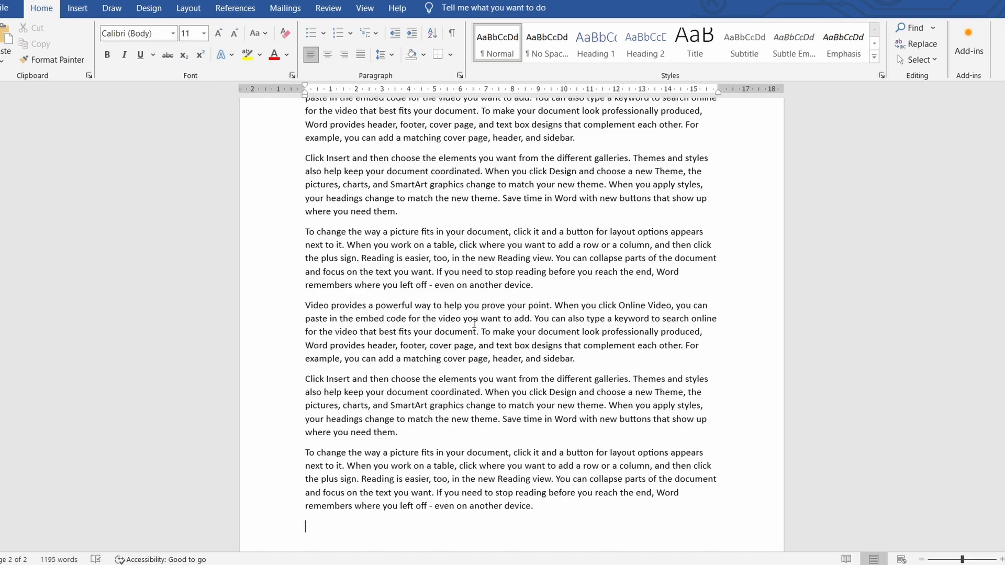
scroll("up", 3)
type("=lorem(15,5)")
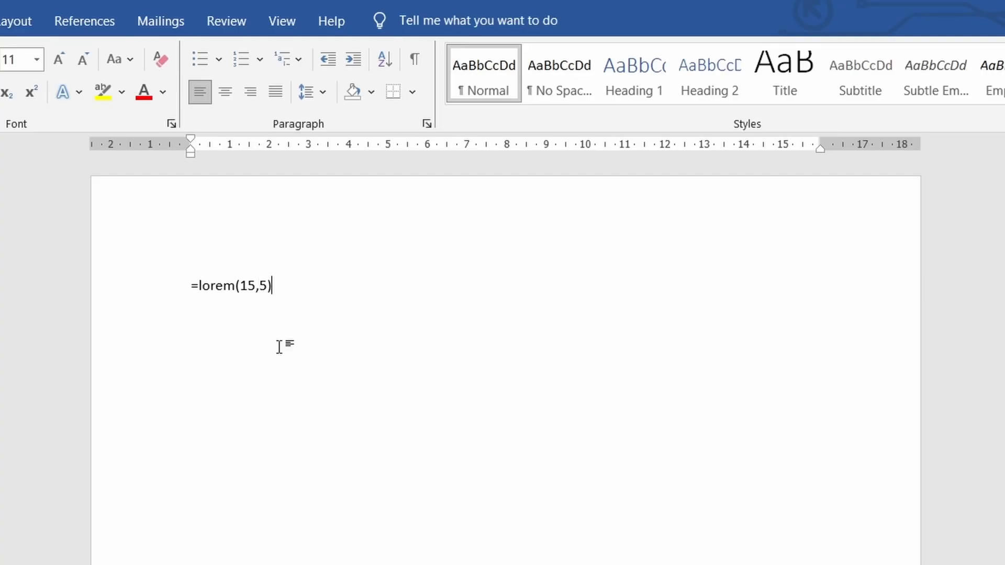
key("Enter")
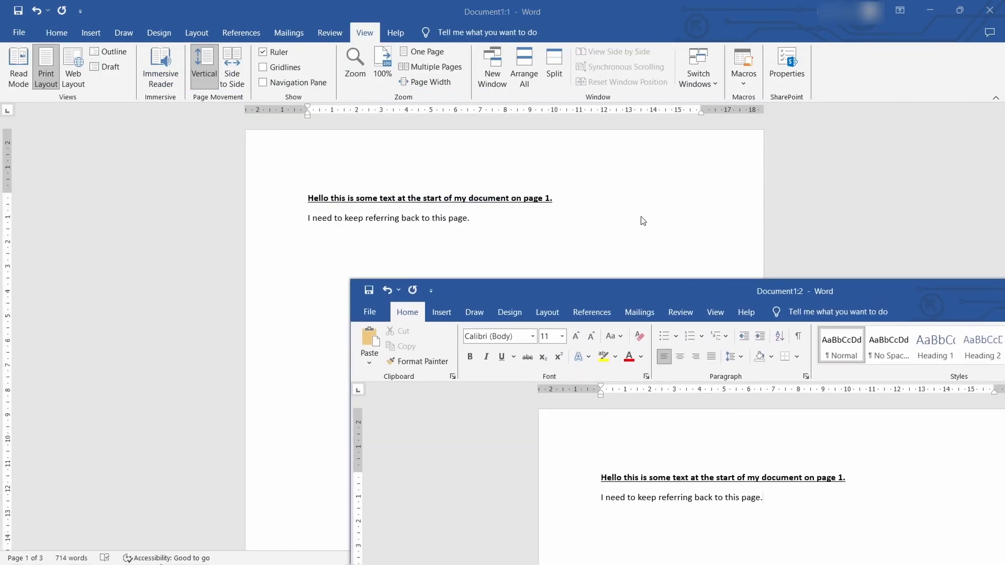
Type random test characters in one window and delete one to see the edit mirrored
type("fkng;ksdnksfngklsjnlkgsndf")
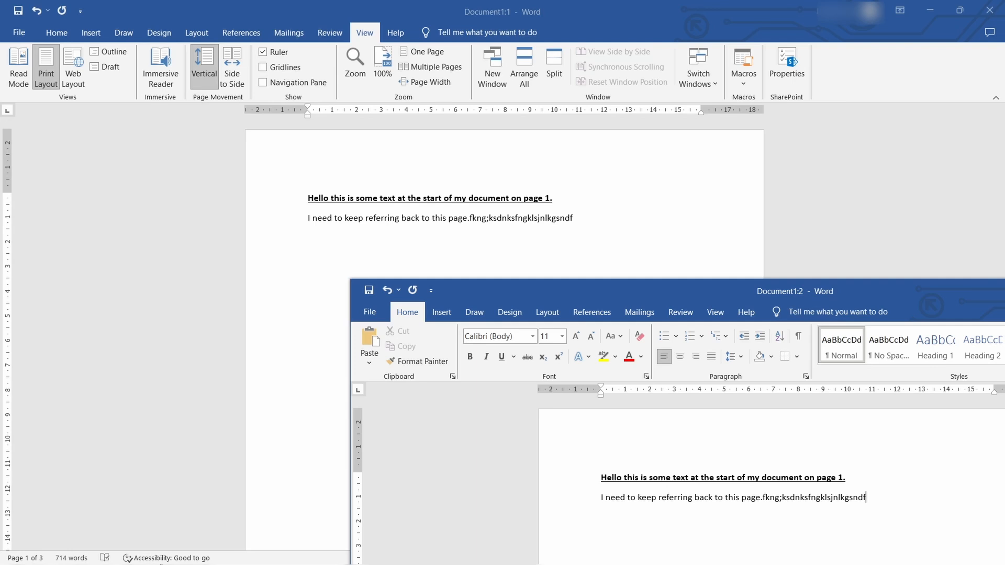
key("Backspace")
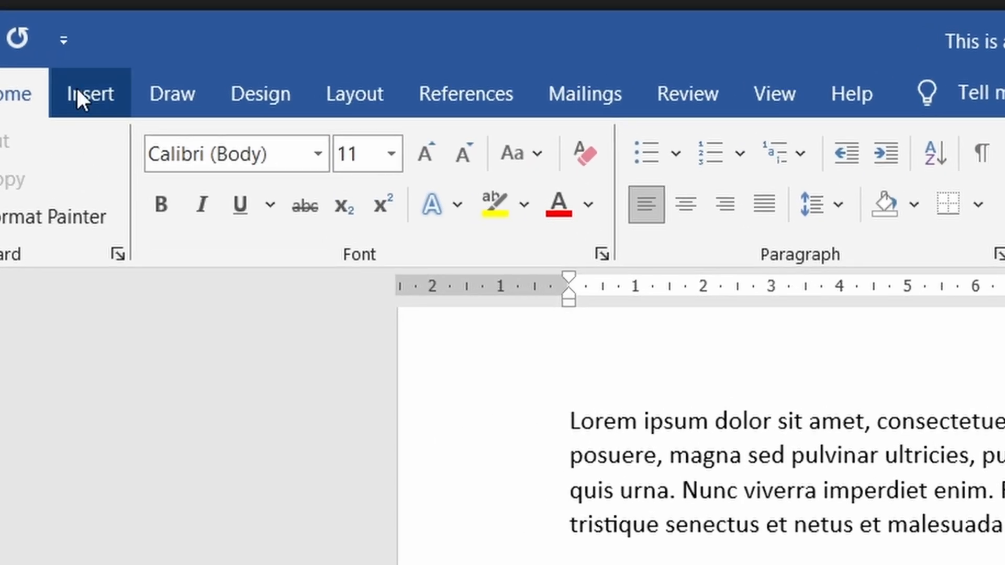
Insert a YouTube browser window screenshot, then a screen clipping of the droplet photo
left_click(91, 94)
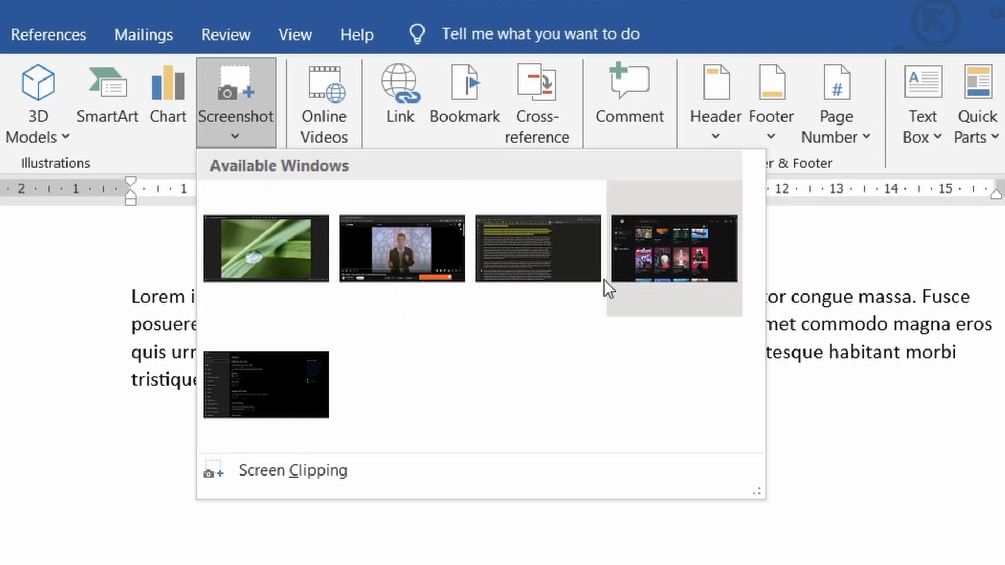
left_click(402, 248)
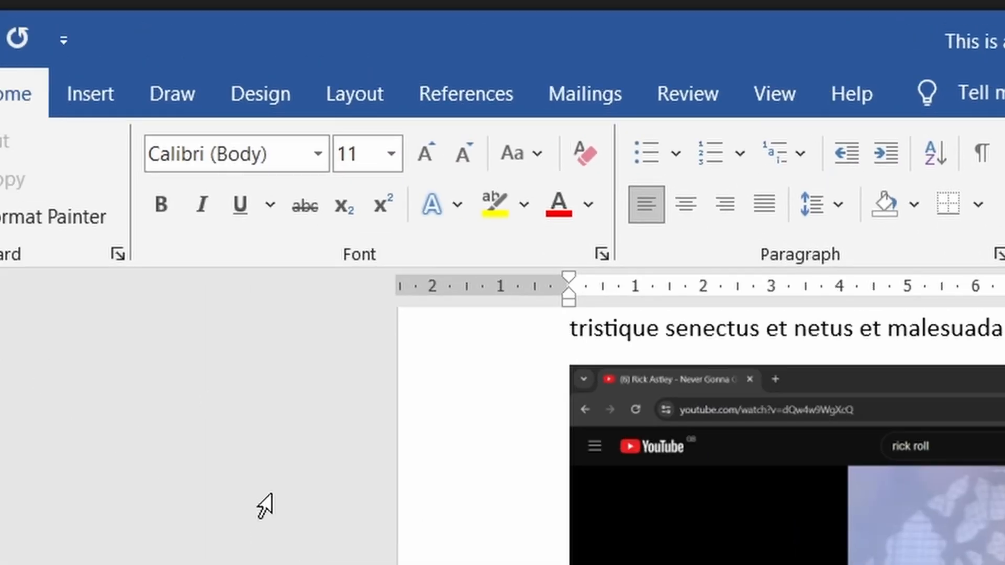
left_click(90, 94)
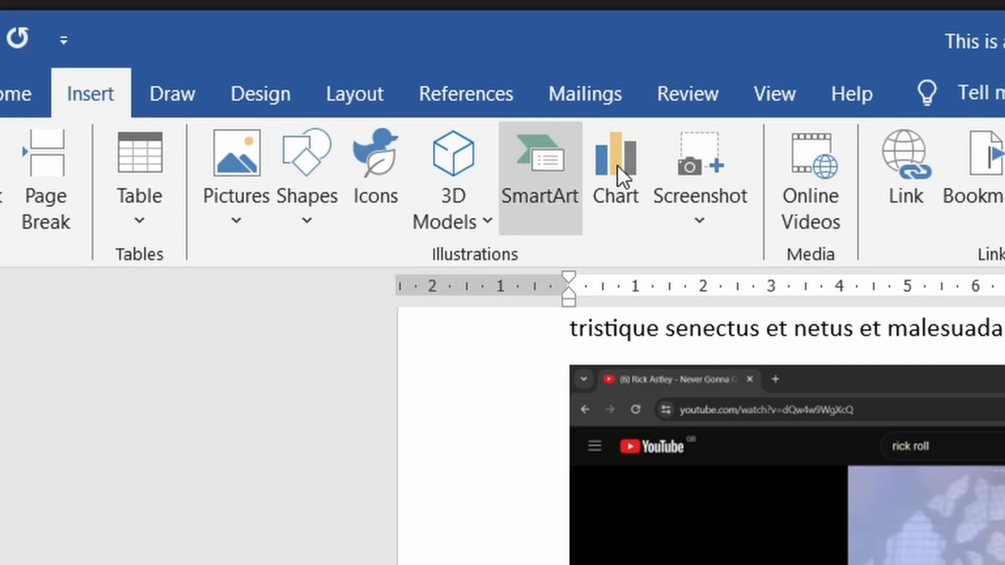
left_click(699, 172)
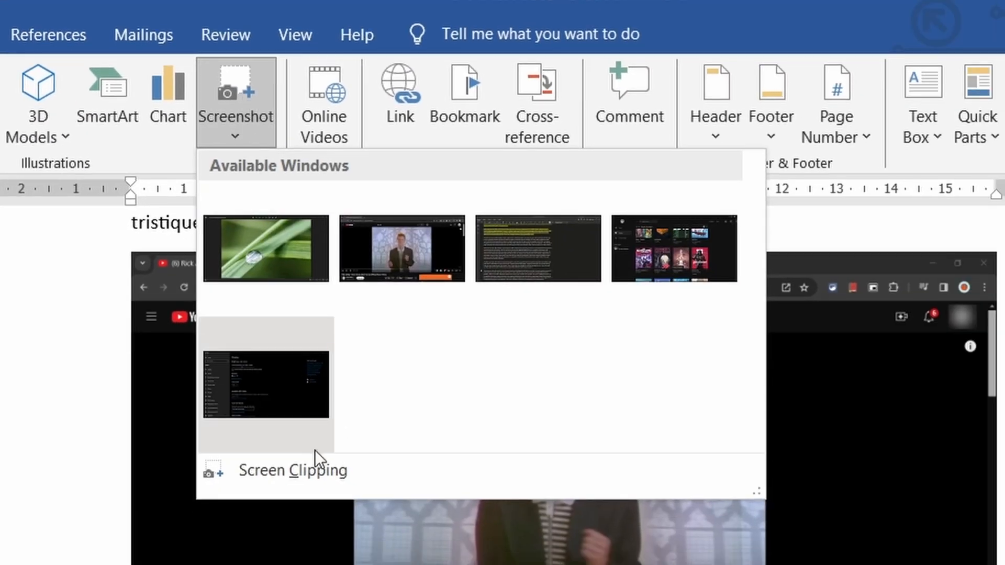
left_click(264, 249)
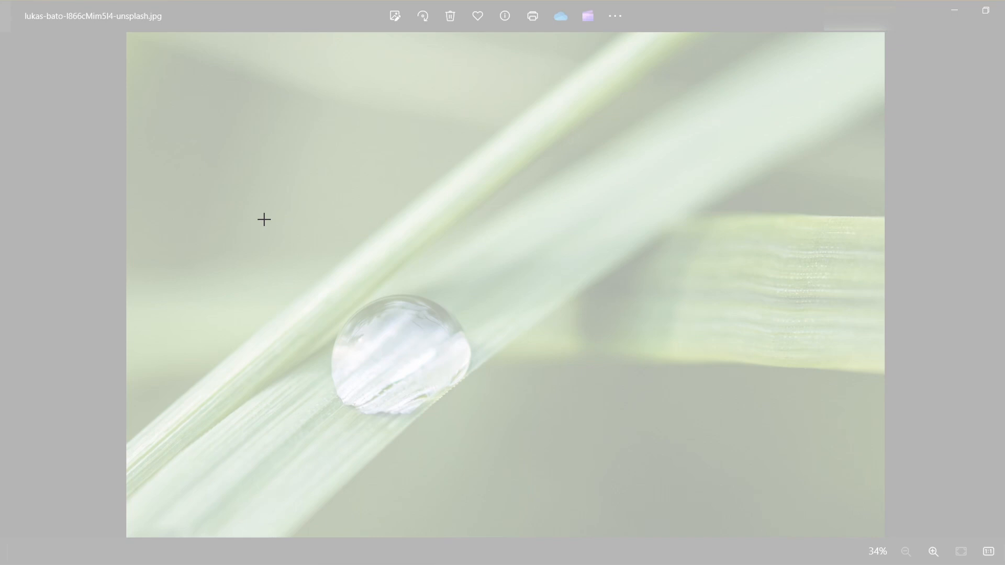
left_click_drag(262, 230, 550, 469)
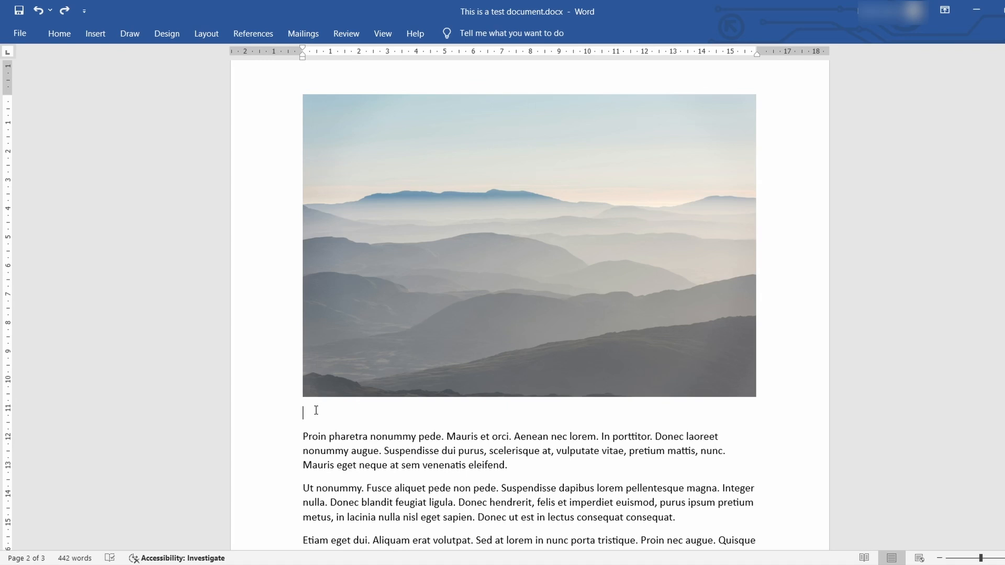
Open the search pane with Ctrl+F, clear the unmatched 'hello' search, and open search options
key("ctrl+f")
type("hello")
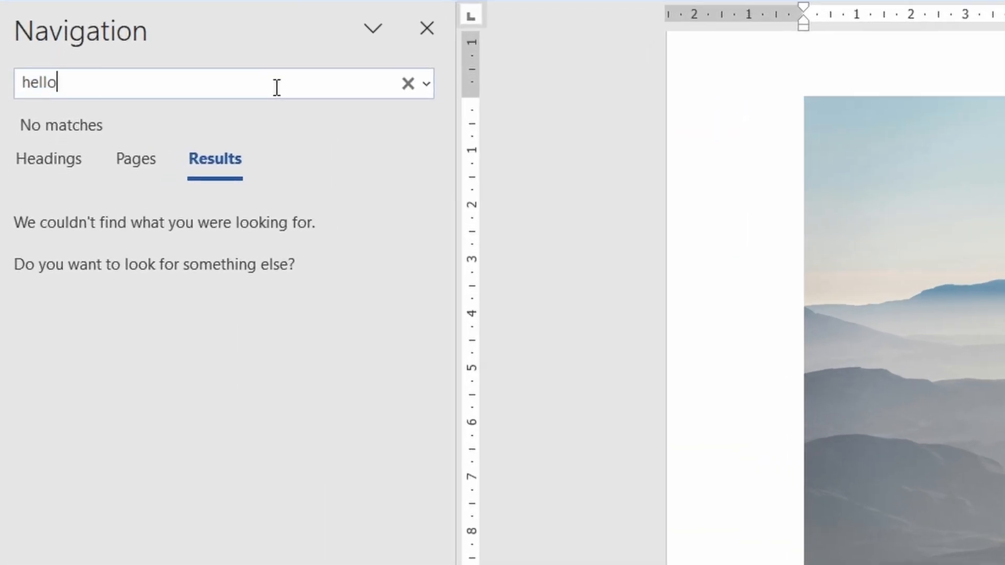
left_click(408, 83)
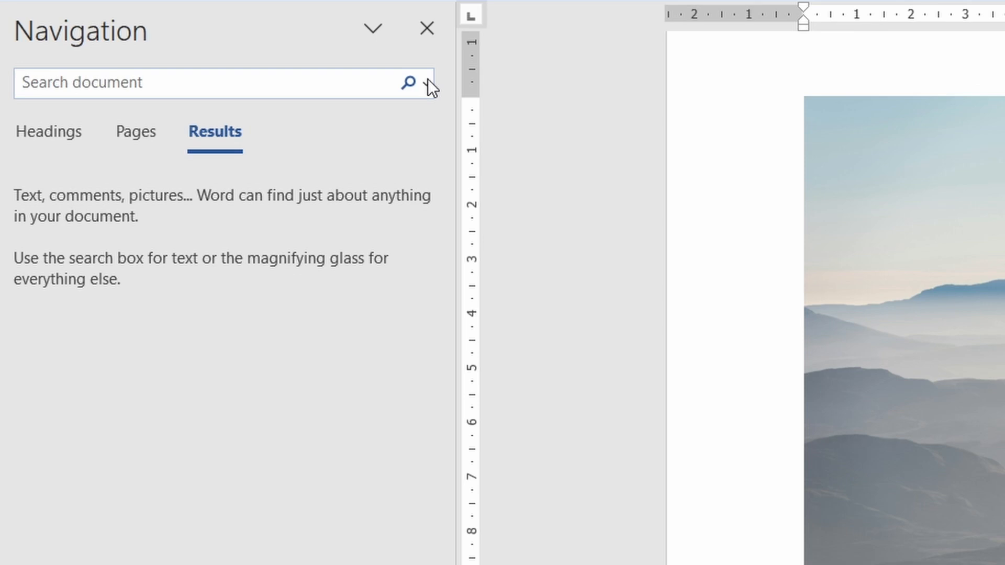
left_click(404, 82)
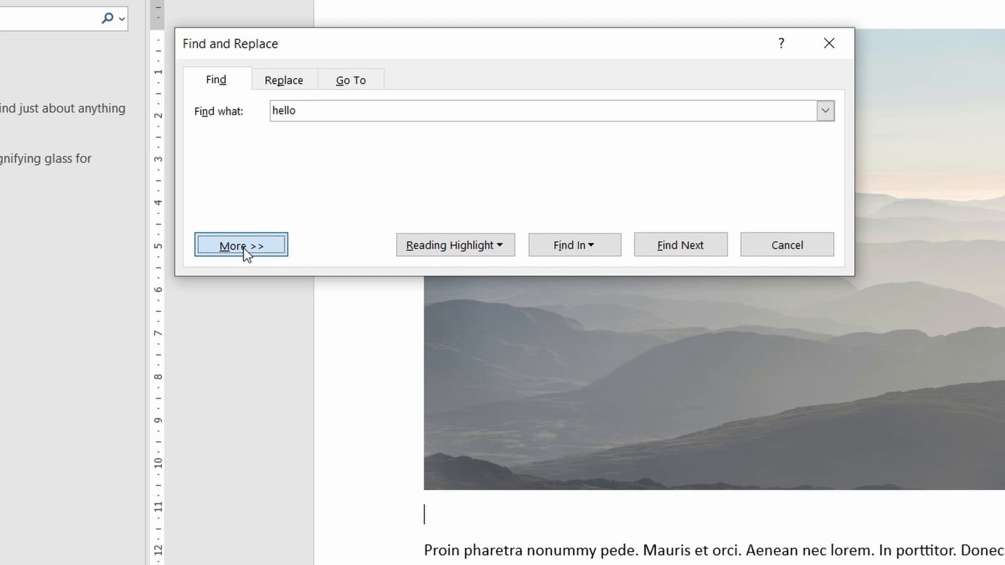
Search for Any Digit, period, White Space and find '1. Looks like you found it'
left_click(241, 246)
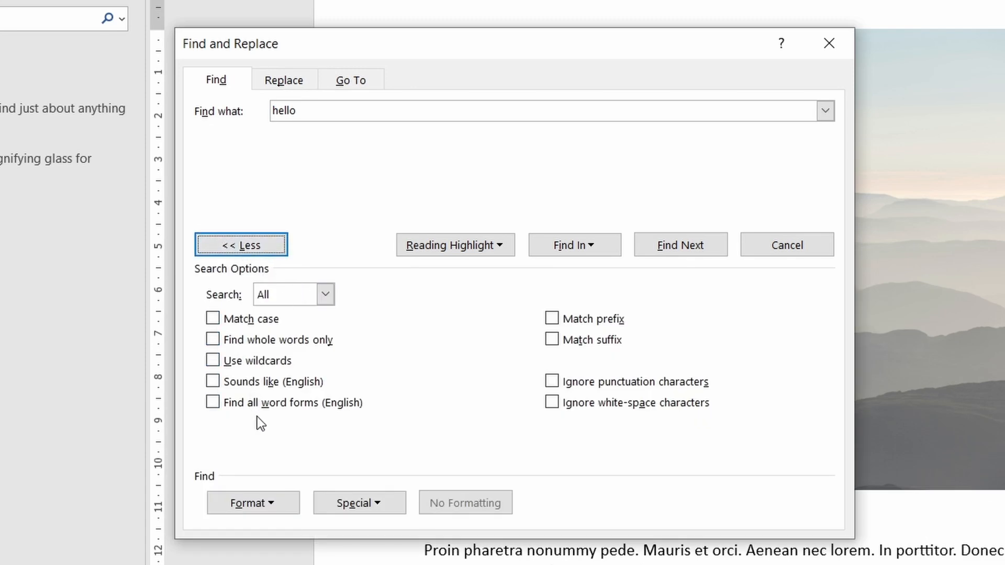
mouse_move(582, 428)
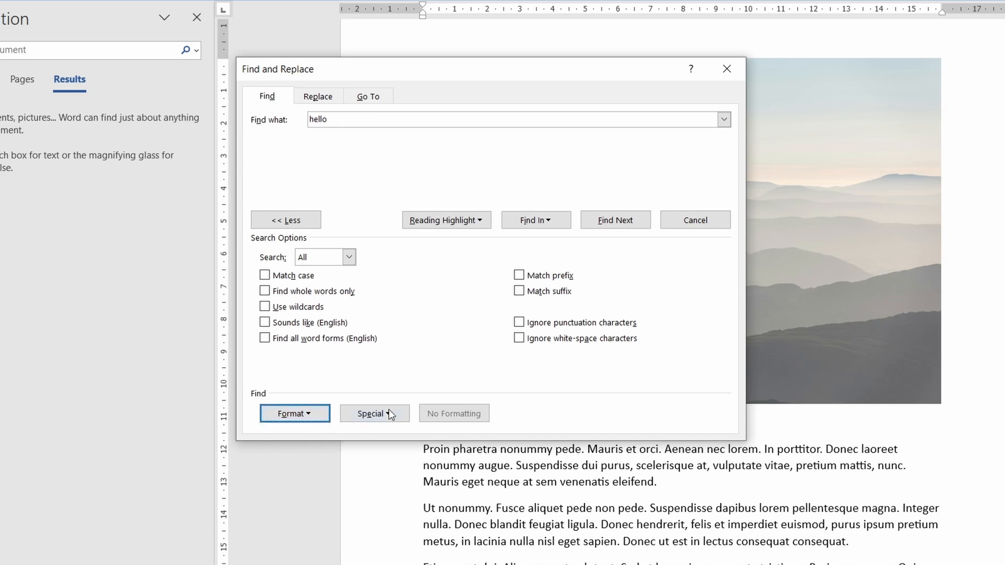
left_click(374, 413)
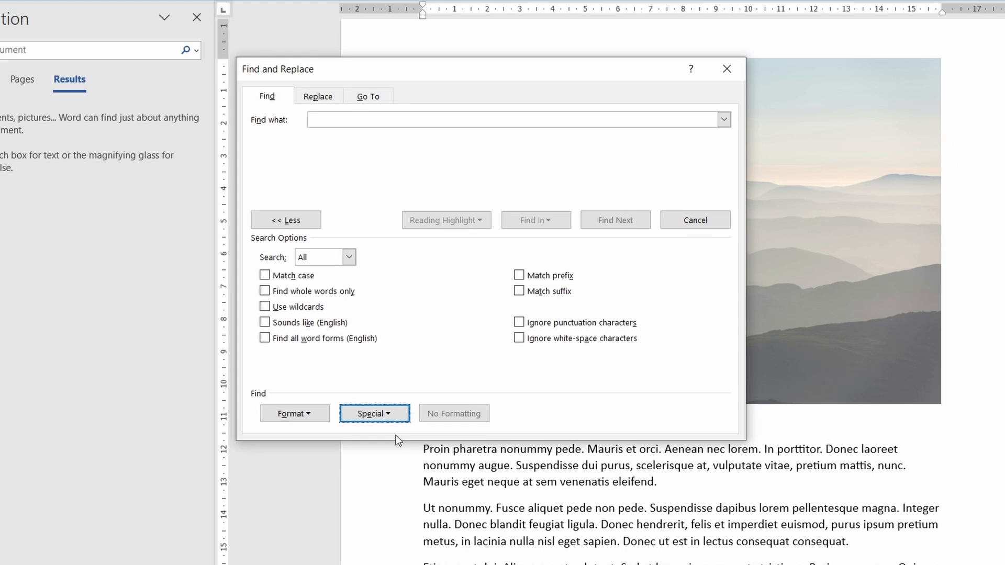
left_click(375, 413)
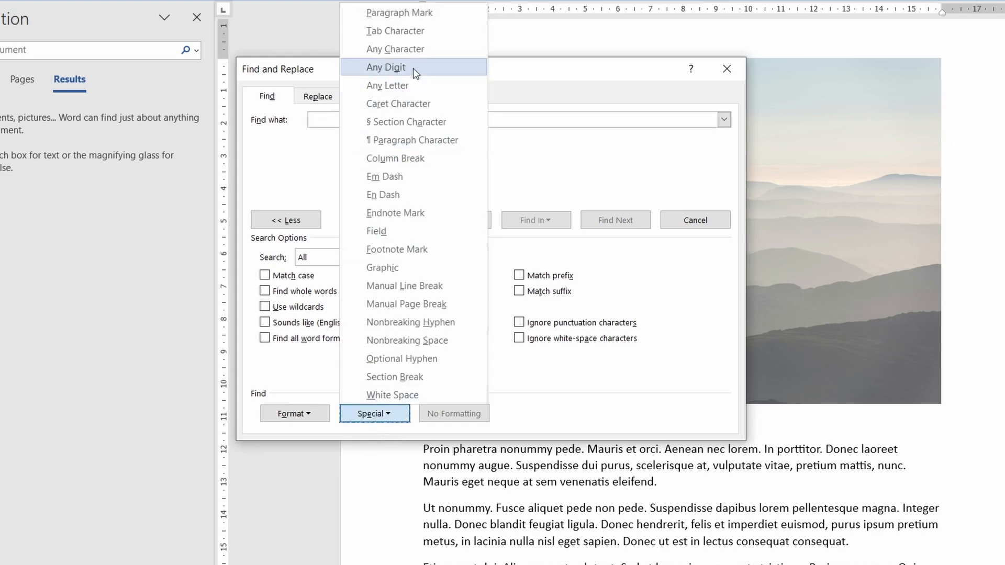
left_click(386, 67)
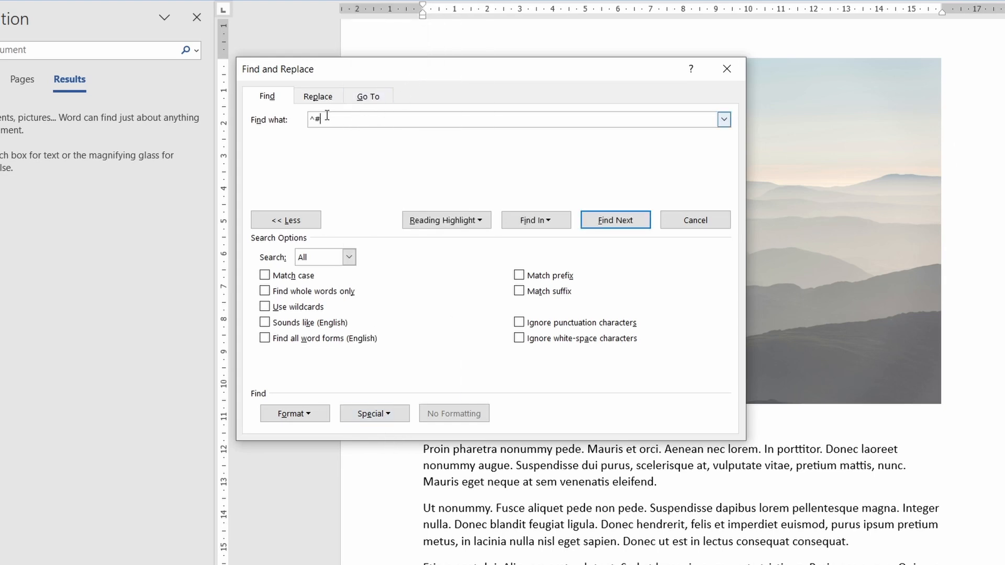
left_click(374, 414)
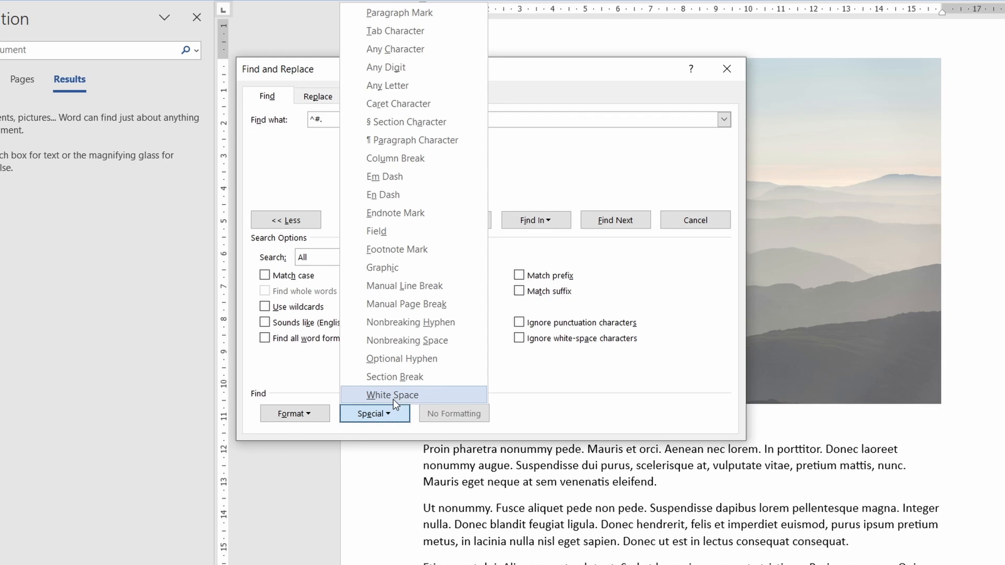
left_click(392, 395)
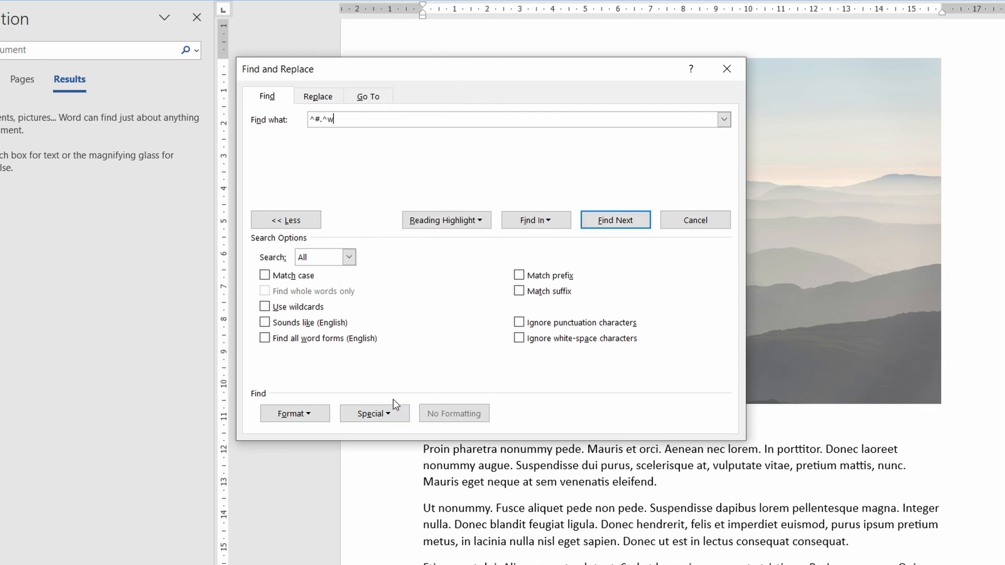
left_click(615, 219)
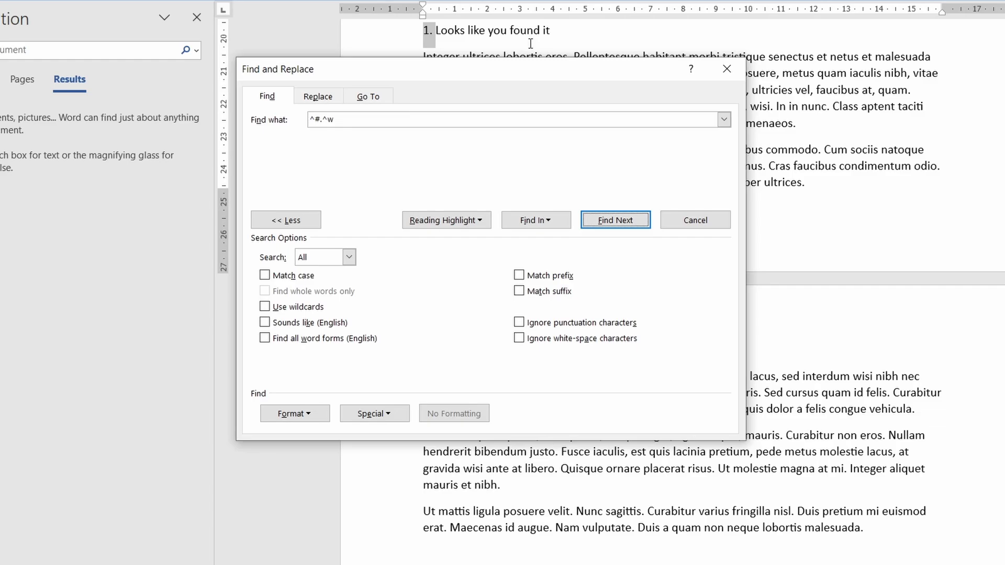
left_click(695, 220)
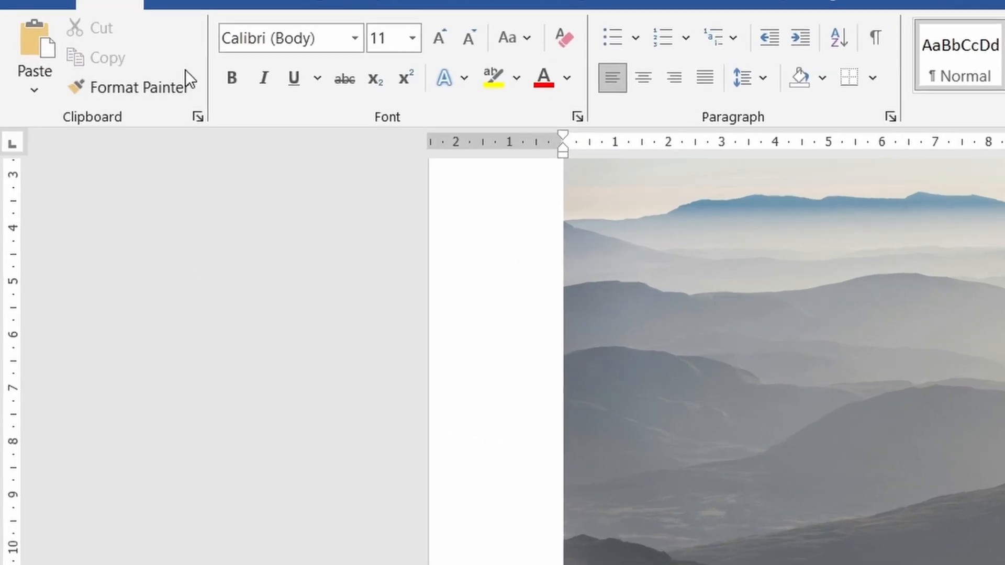
Paste the 'Some text' and 'Proin pharetra' entries from the Clipboard pane beneath the caption
left_click(198, 115)
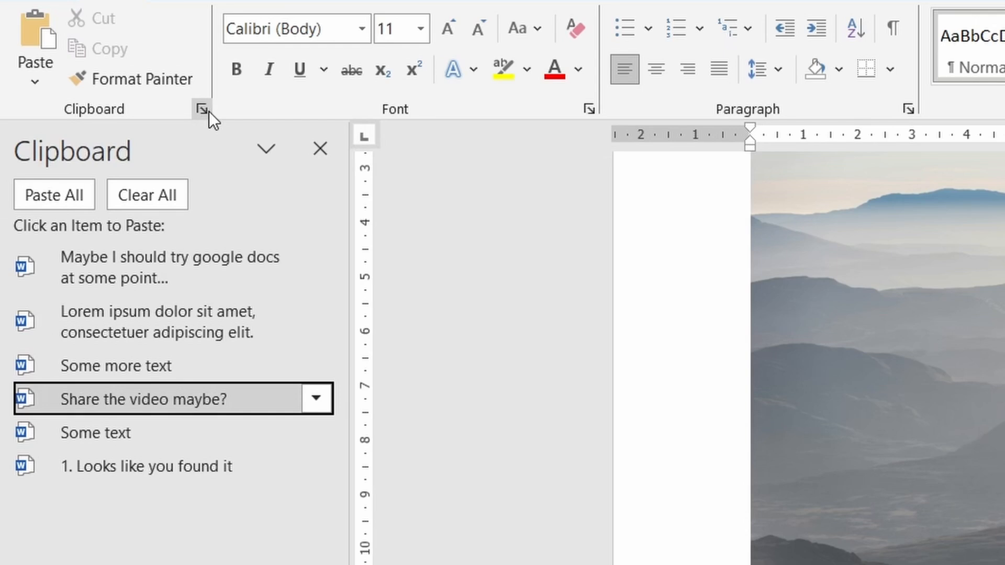
mouse_move(159, 513)
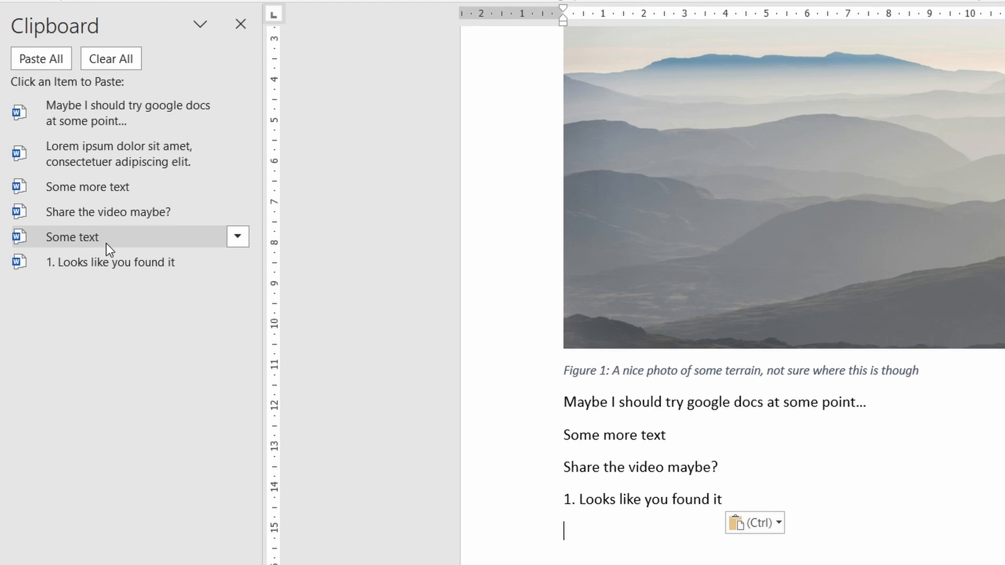
left_click(72, 238)
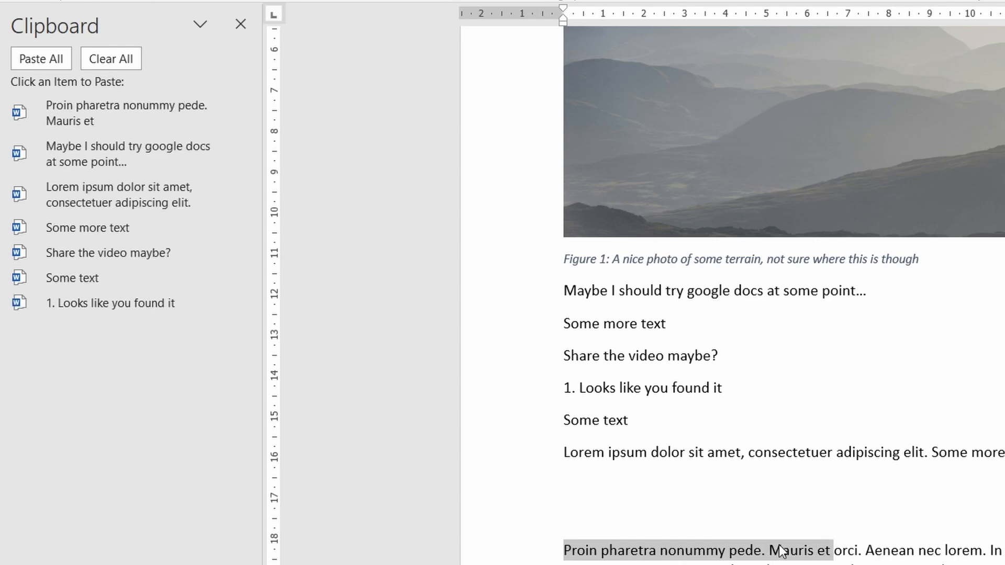
mouse_move(139, 124)
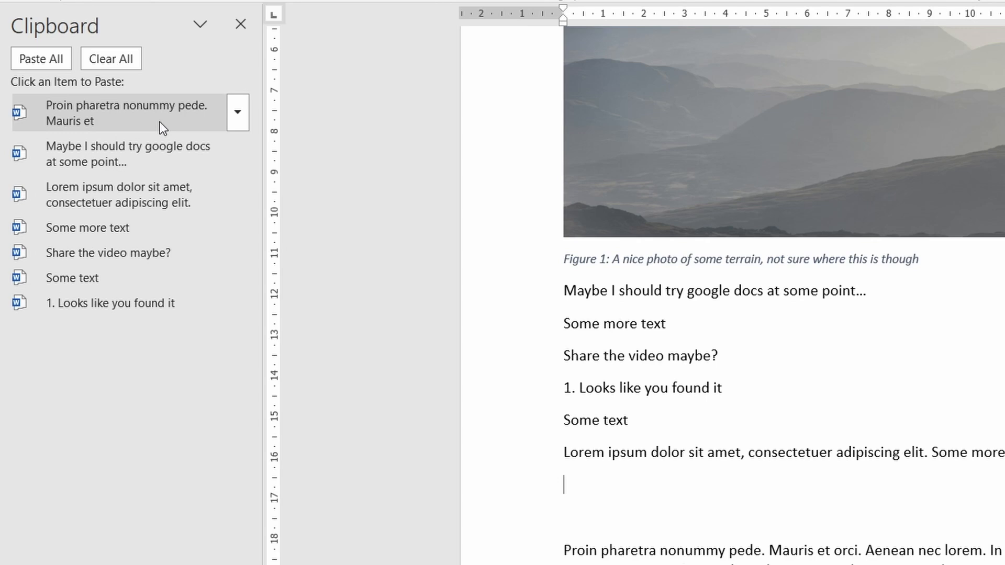
left_click(127, 113)
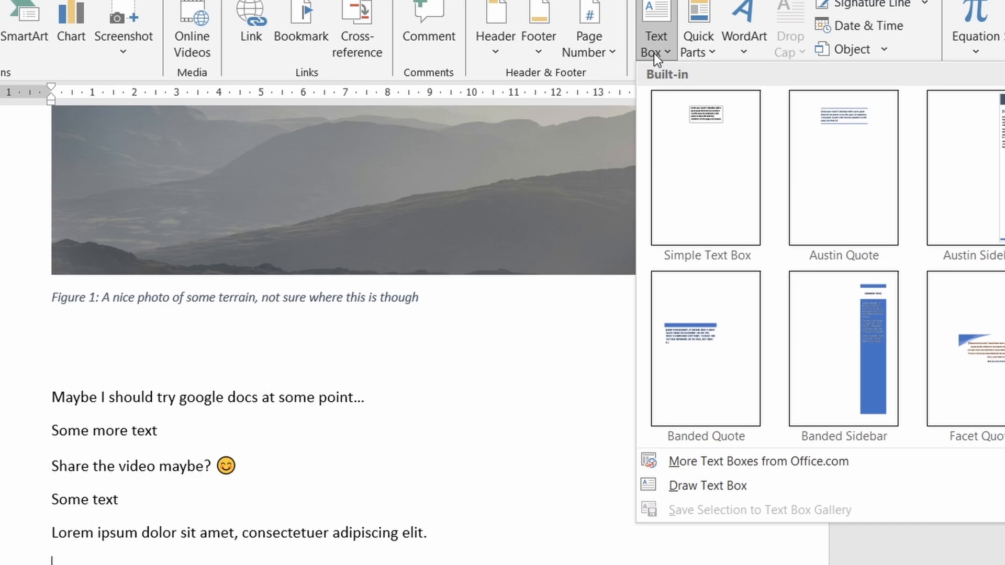
Save the better text box to the Text Box Gallery and insert it from there
left_click(705, 162)
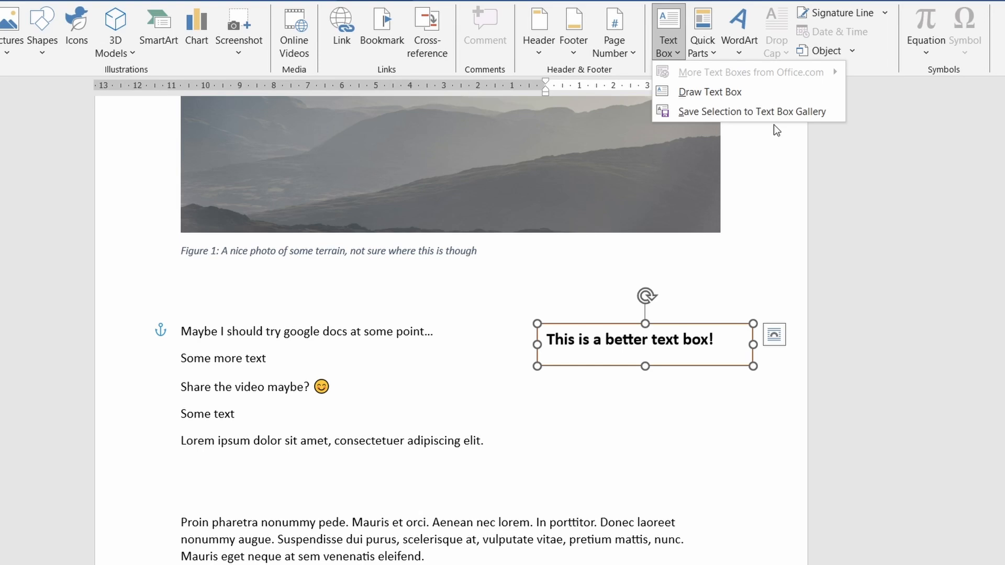
left_click(751, 111)
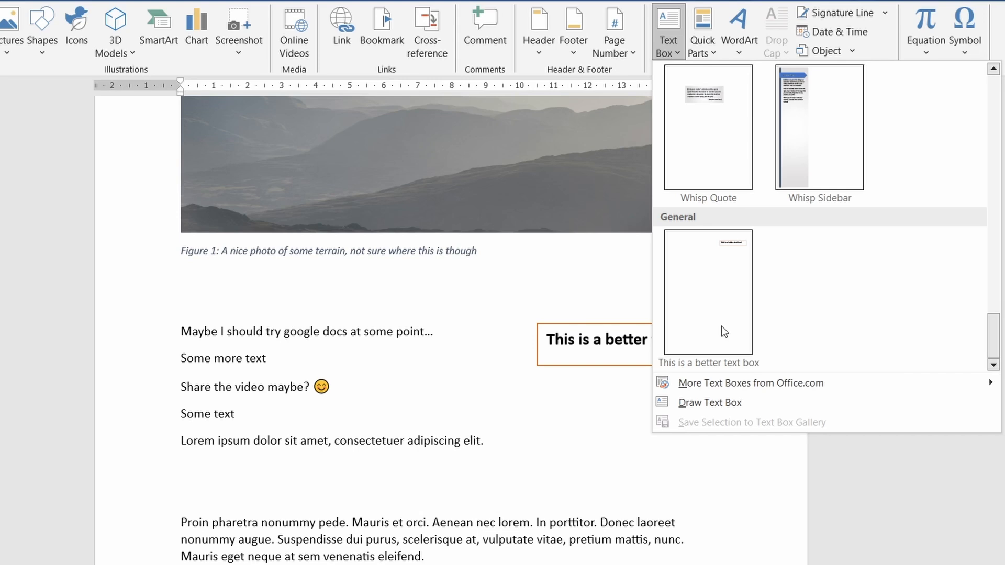
left_click(708, 292)
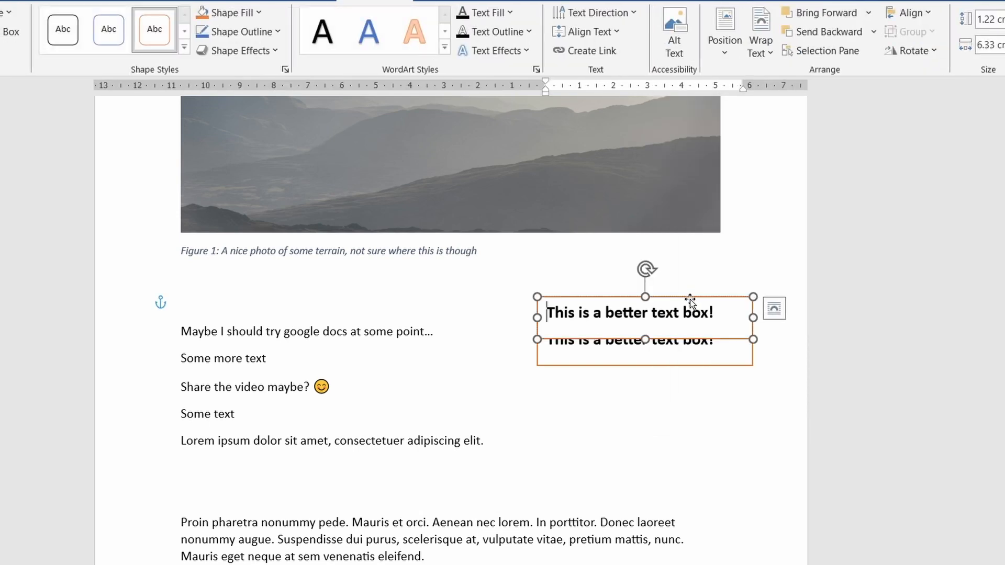
Save the five selected lines as the Quick Part 'Quick Part Test'
left_click(702, 24)
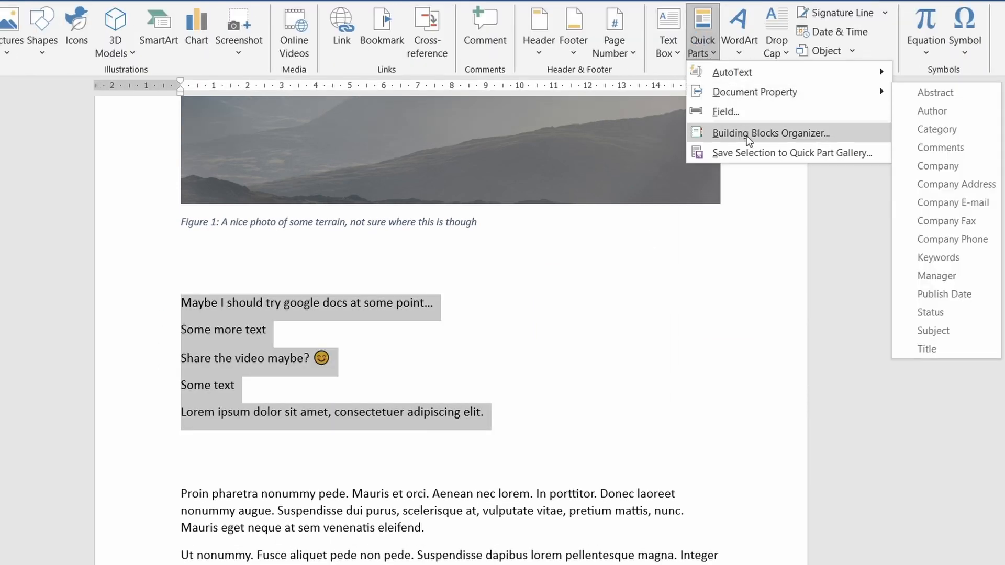
left_click(800, 153)
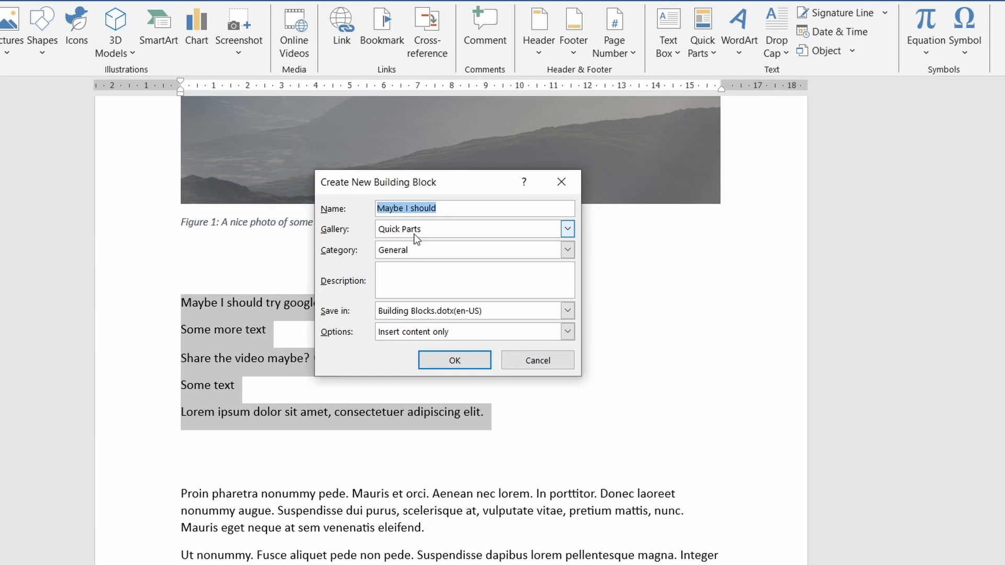
type("Quick Part Test")
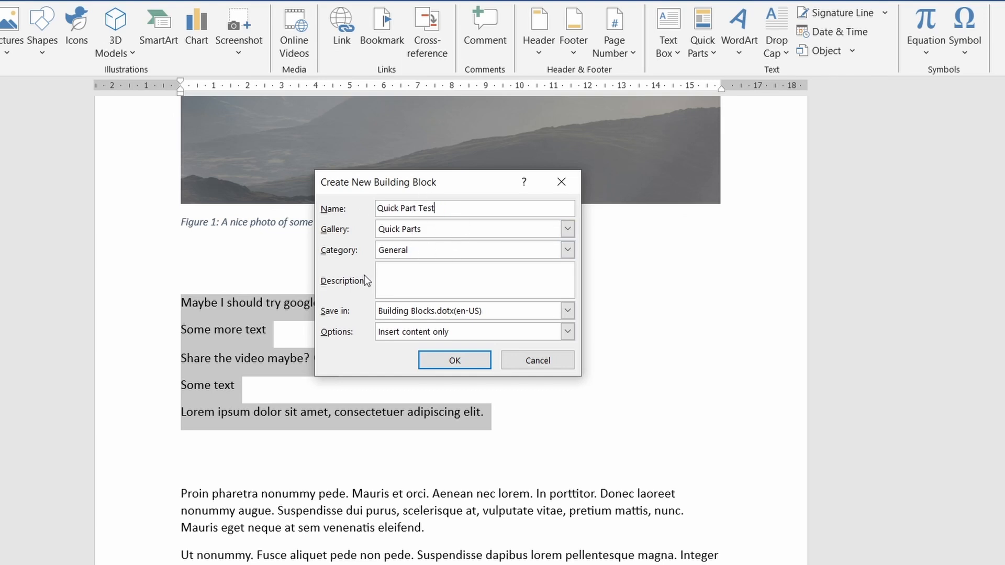
left_click(455, 360)
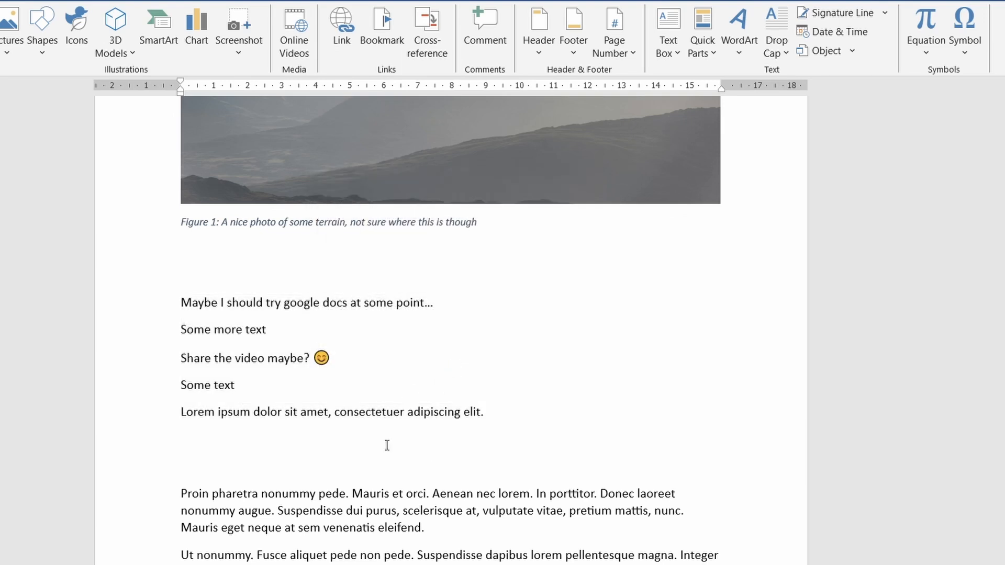
Format Painter the bold italic underlined style onto 'Here is some other text'
left_click(702, 31)
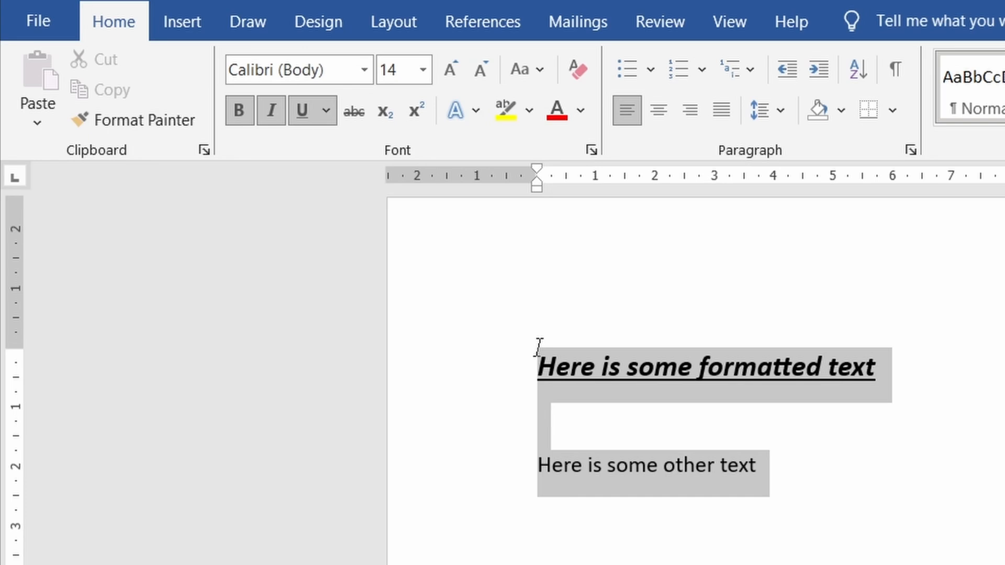
left_click(632, 420)
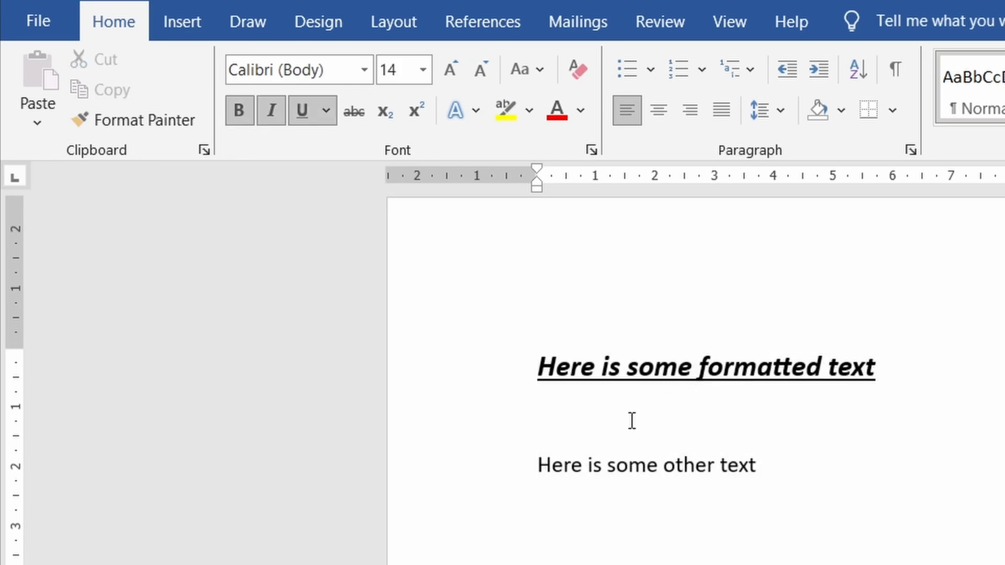
mouse_move(147, 137)
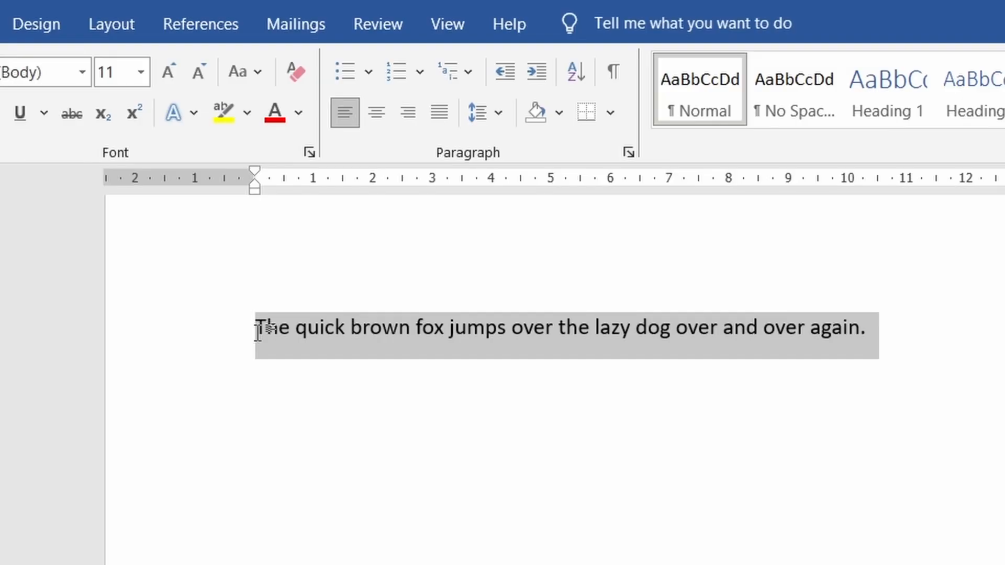
Change the fox sentence to lowercase, then to UPPERCASE with Change Case
left_click(255, 72)
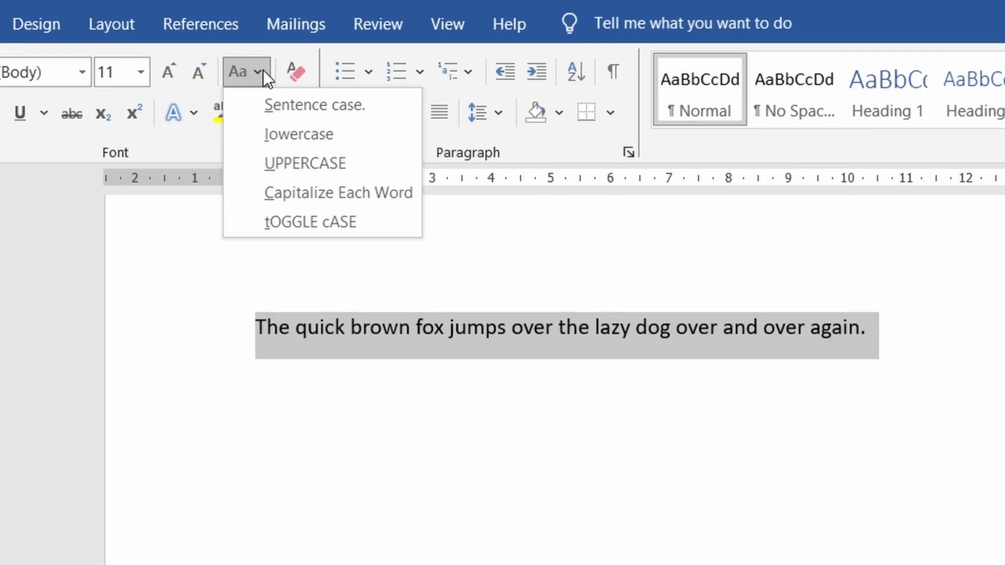
left_click(299, 134)
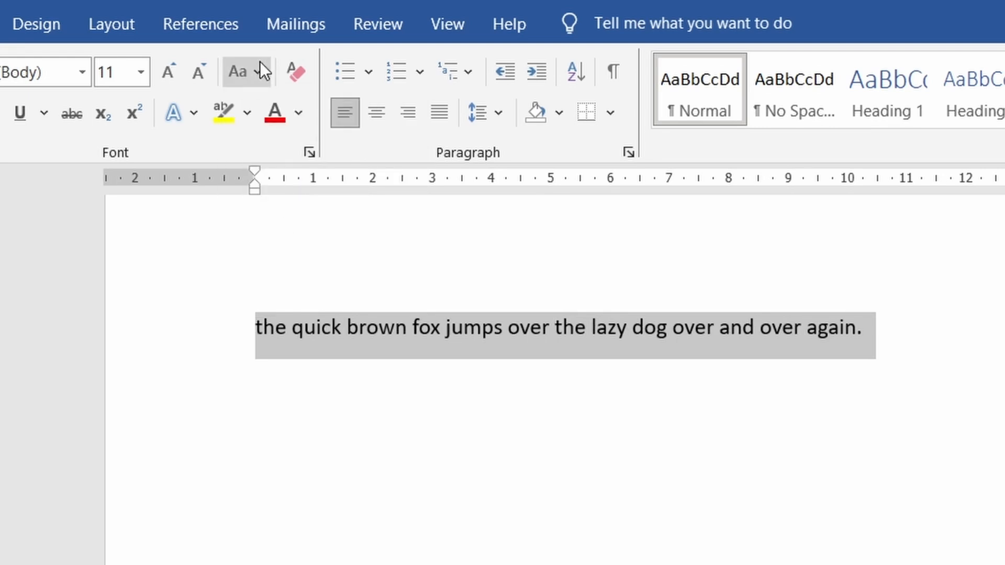
left_click(237, 72)
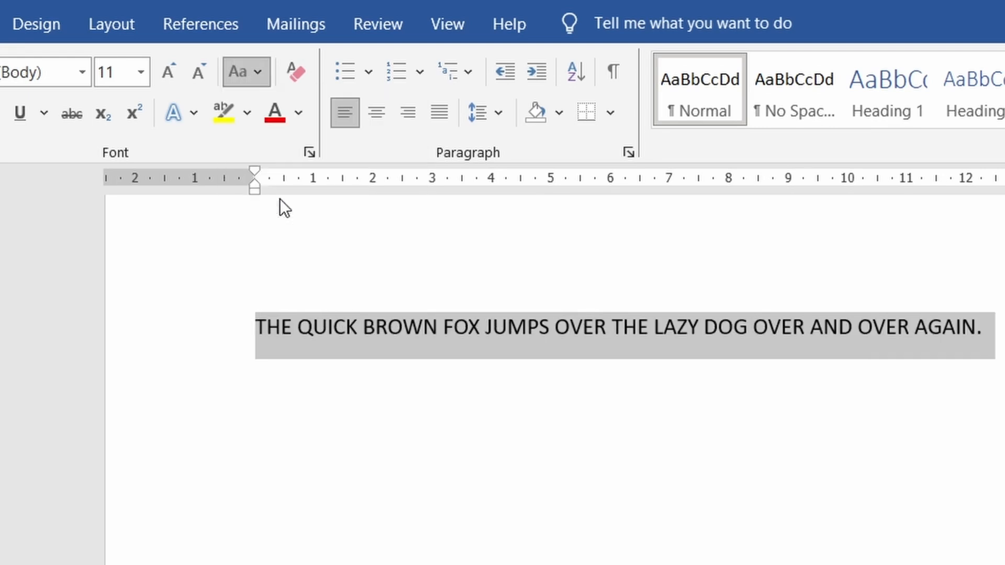
left_click(238, 71)
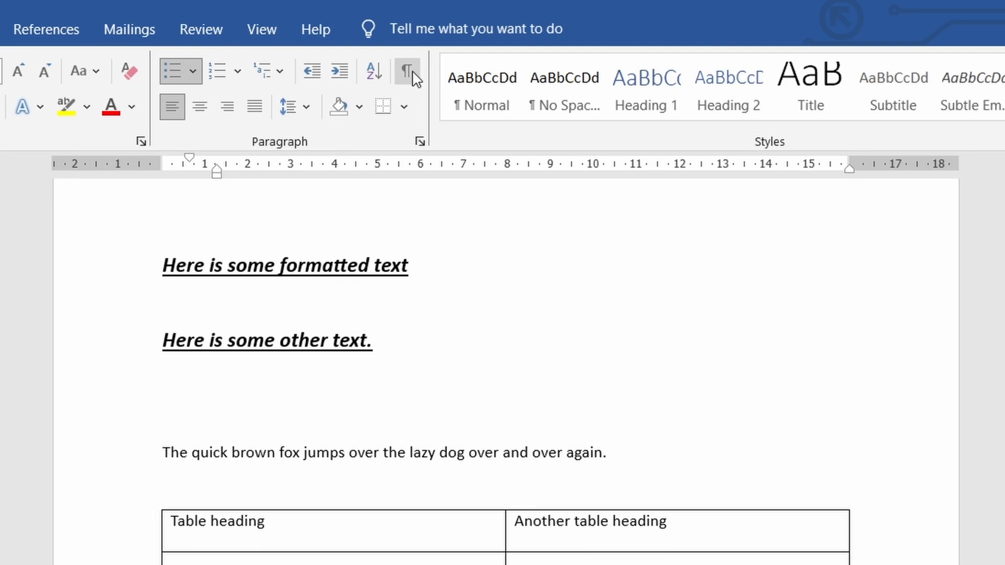
Turn on Show/Hide ¶ to display paragraph and spacing marks
left_click(409, 70)
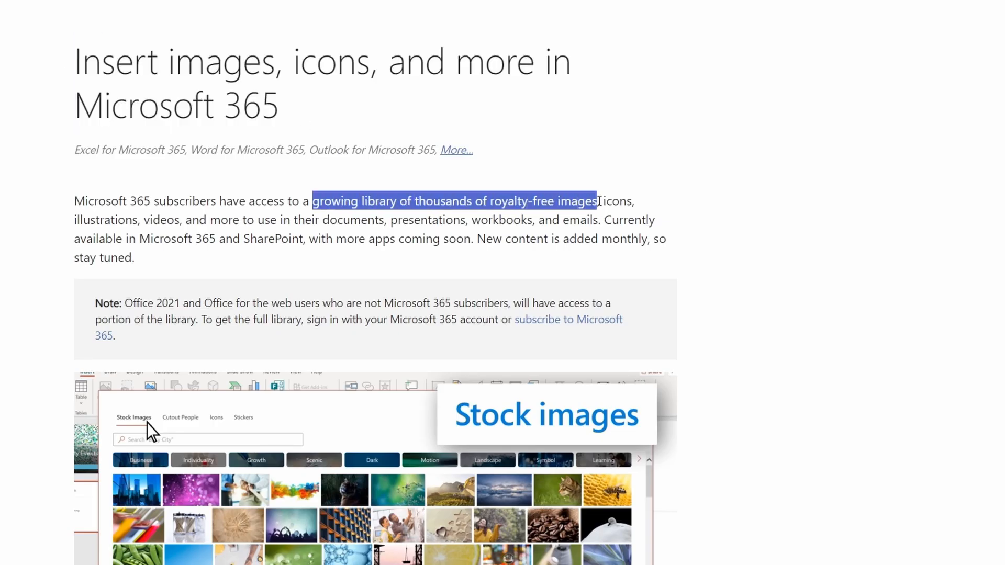
Scroll through the 'Insert images, icons, and more in Microsoft 365' support article
scroll("down", 3)
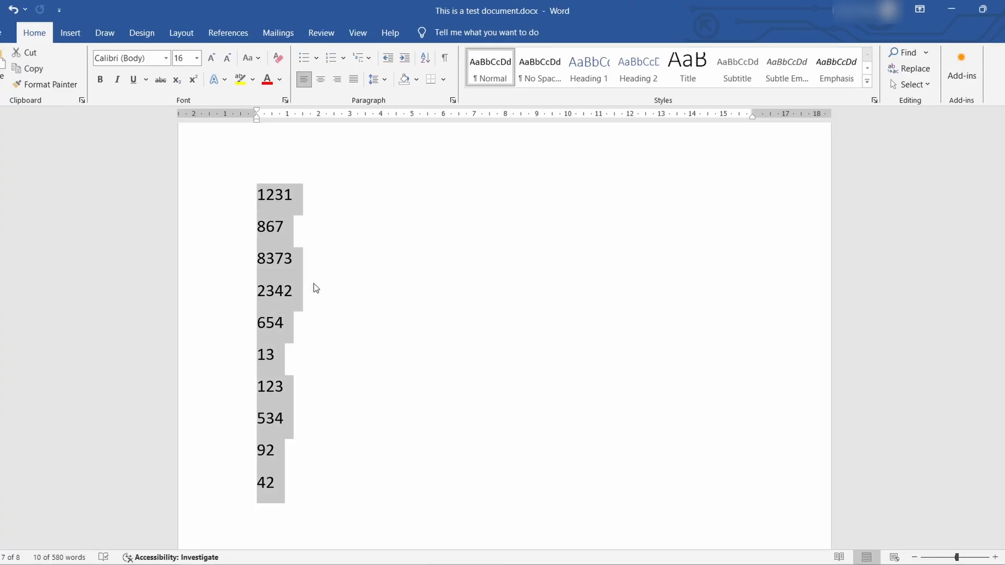
Open the Sort options for the selected column of ten numbers
left_click(425, 58)
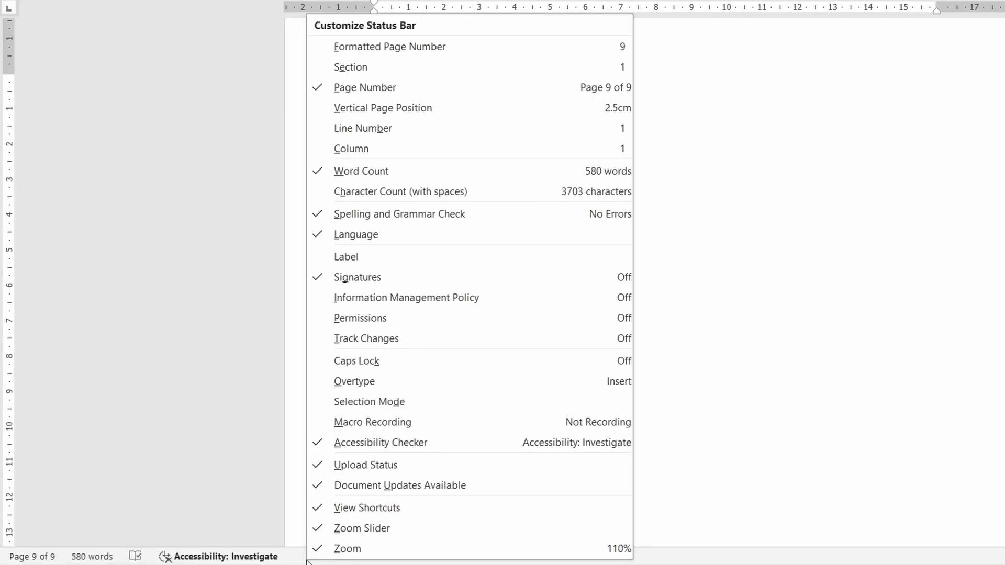
mouse_move(380, 368)
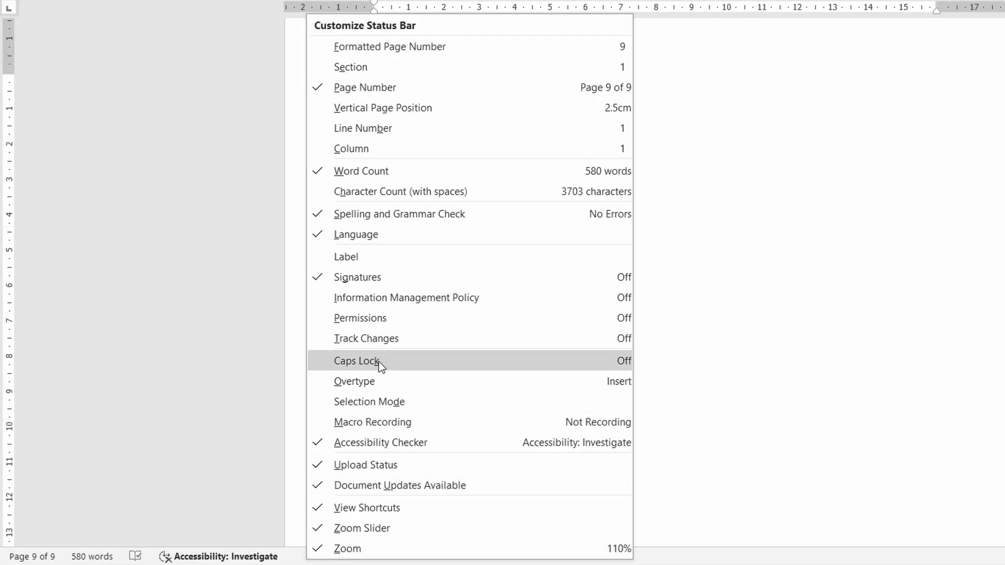